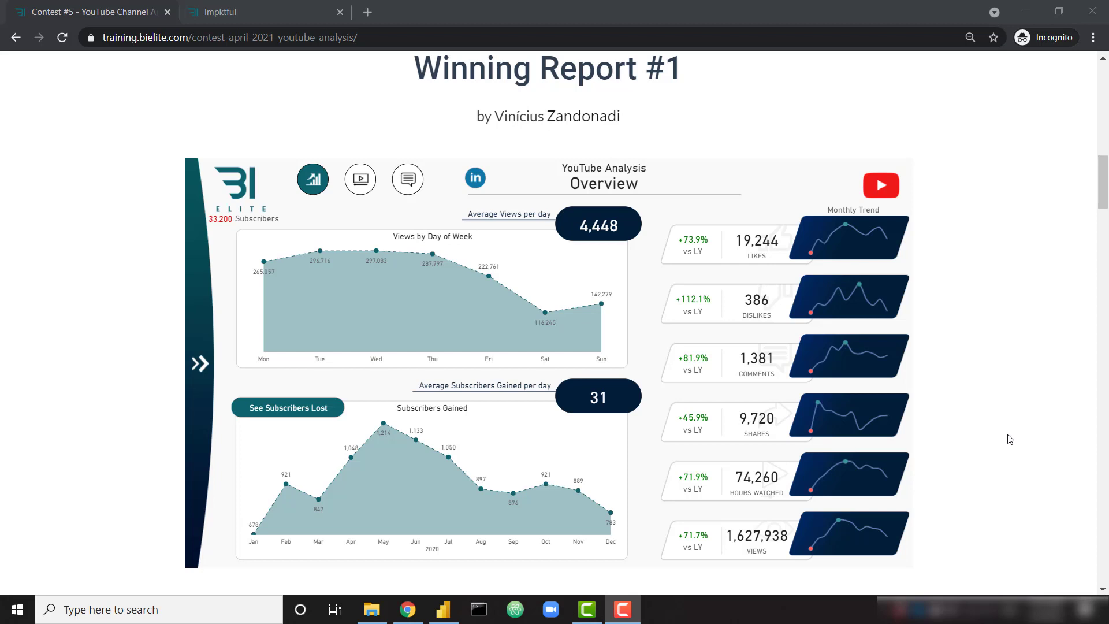
mouse_move(1019, 258)
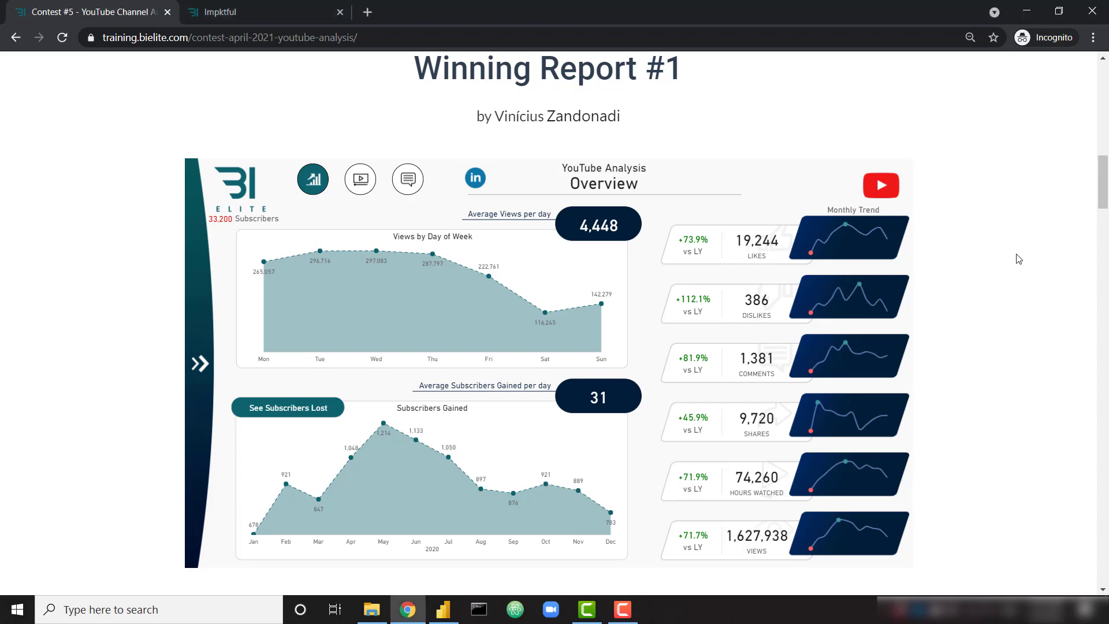
mouse_move(997, 245)
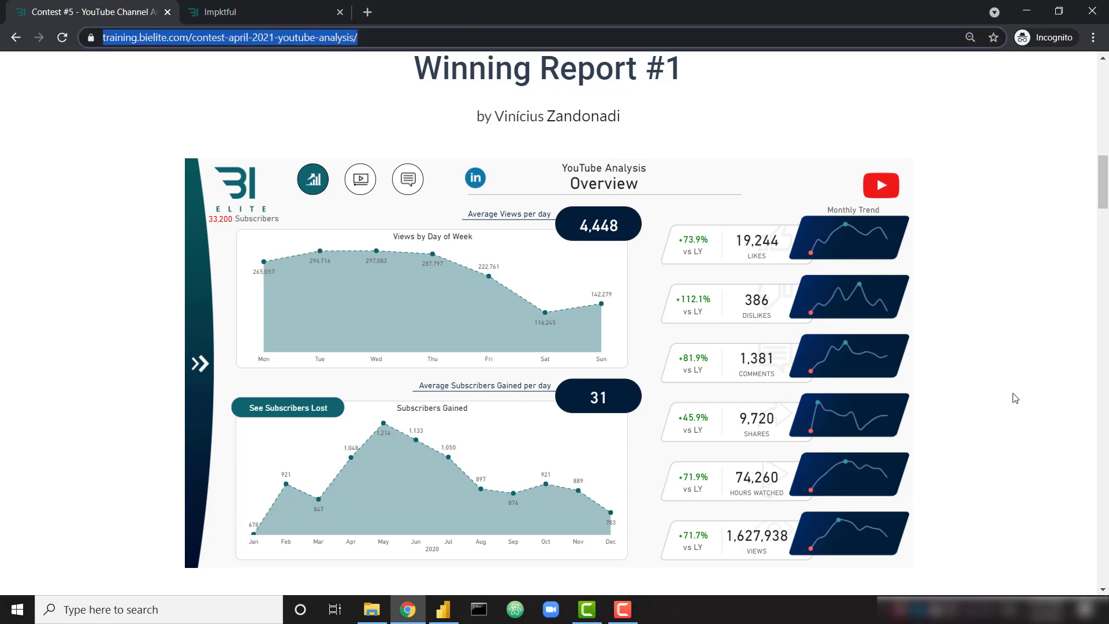
mouse_move(1010, 393)
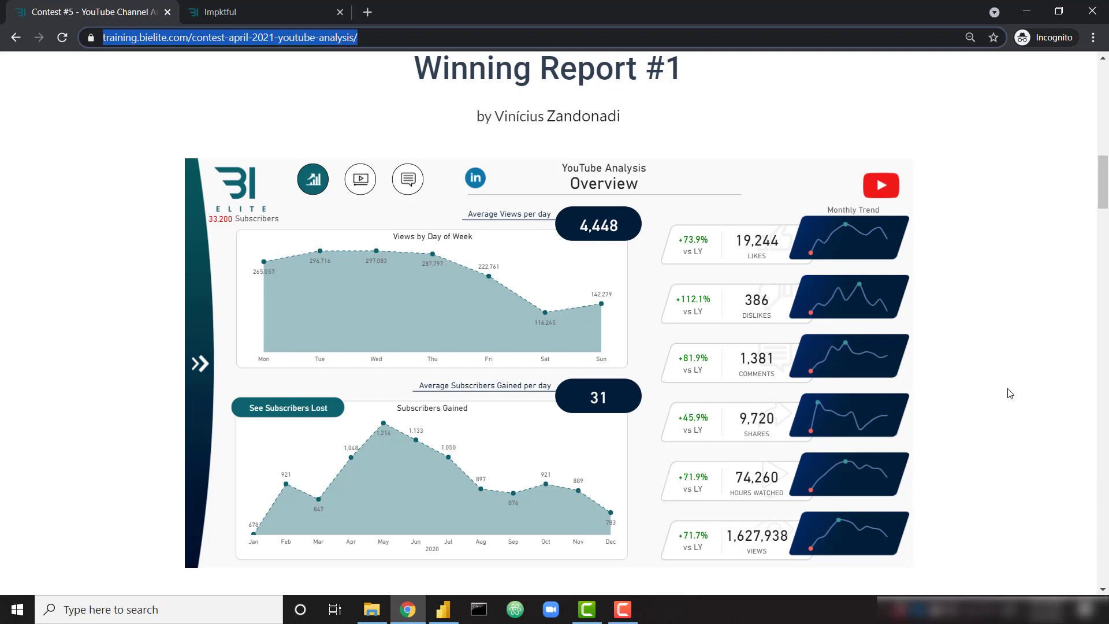
mouse_move(579, 148)
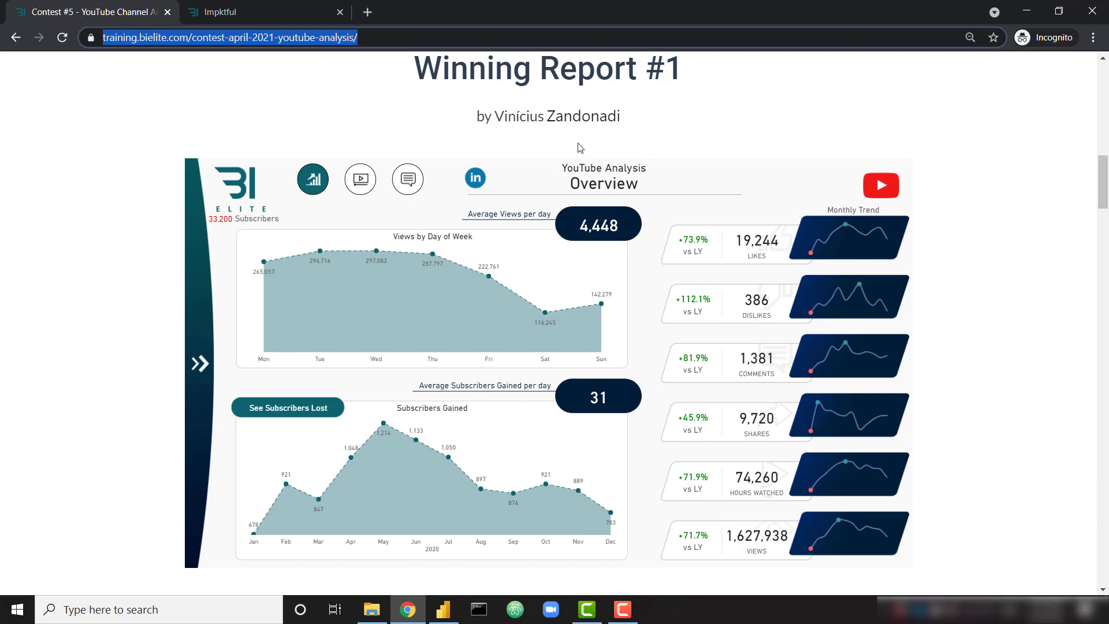
mouse_move(407, 178)
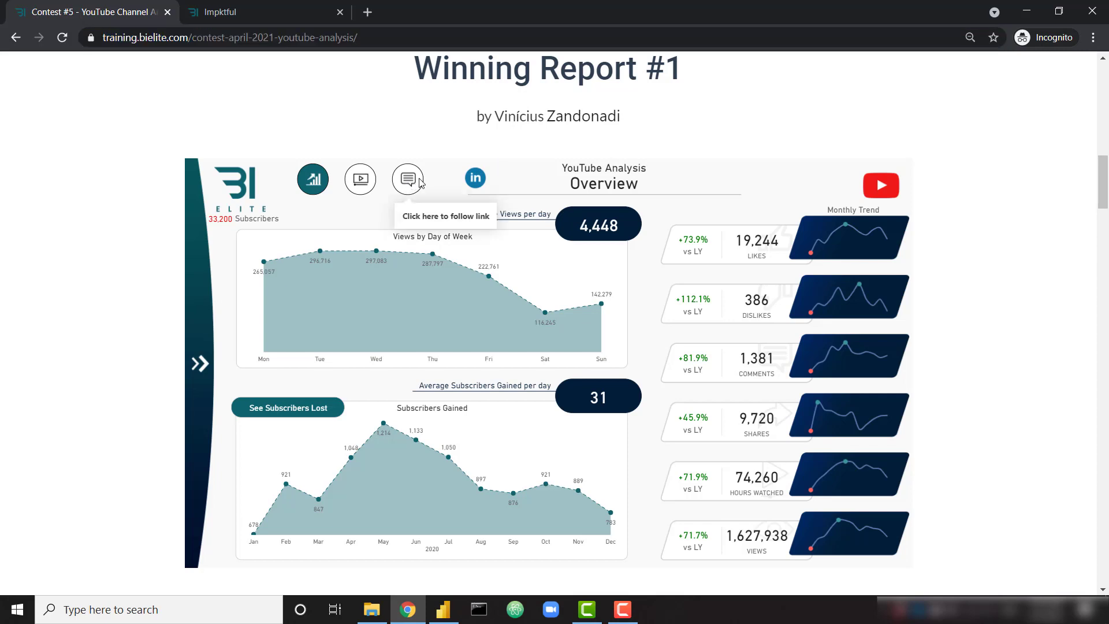
Show the Comments page and browse the Comments by Likes table of predicted sentiments
click(407, 178)
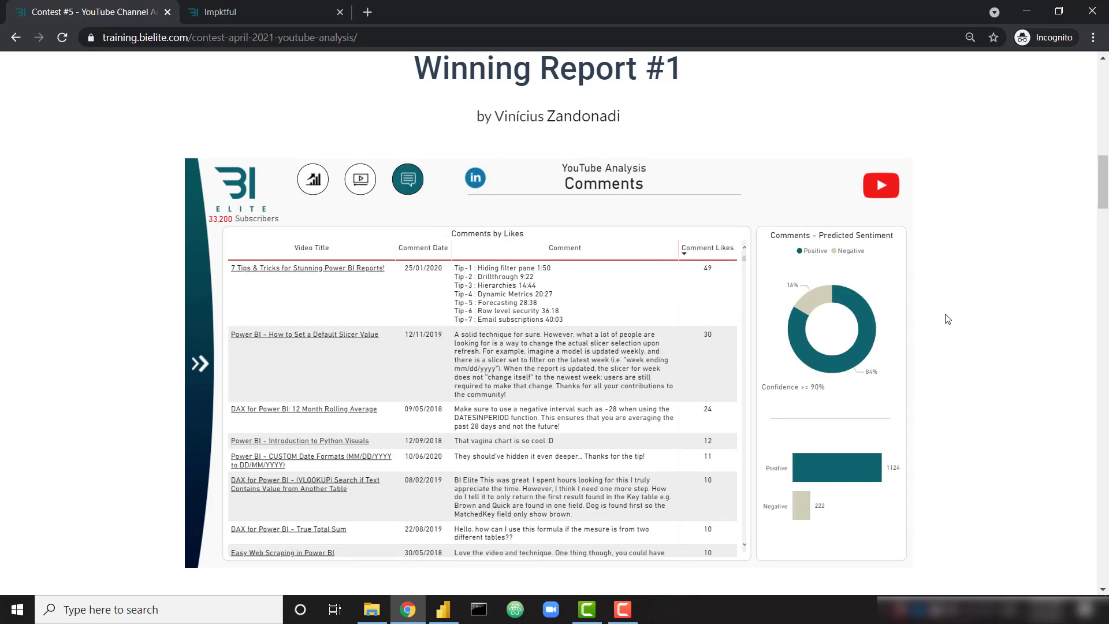
mouse_move(899, 245)
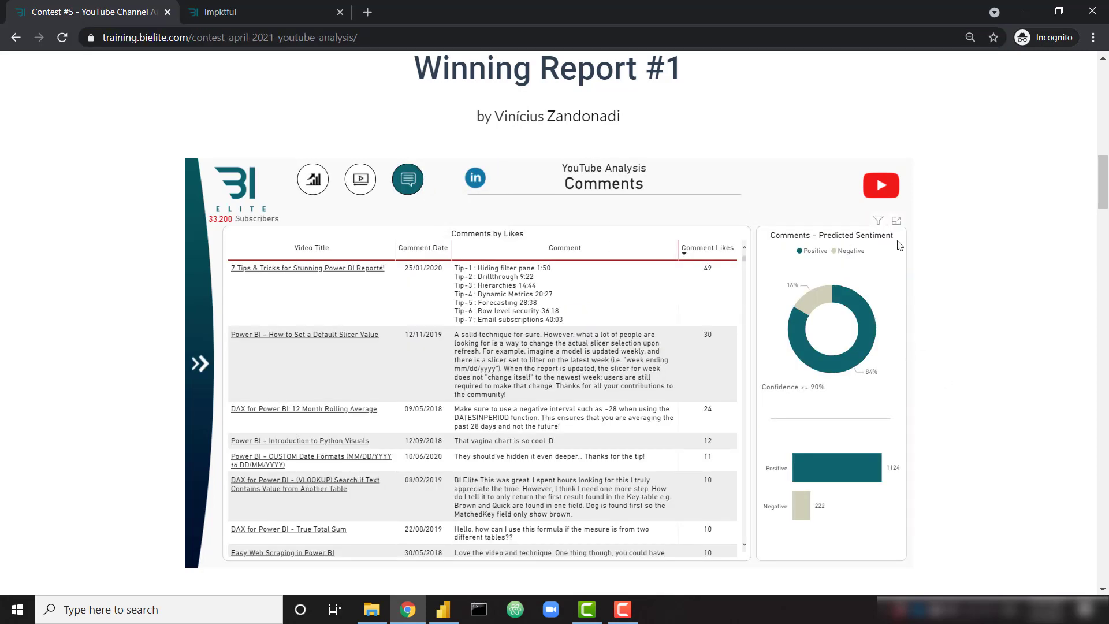
mouse_move(875, 375)
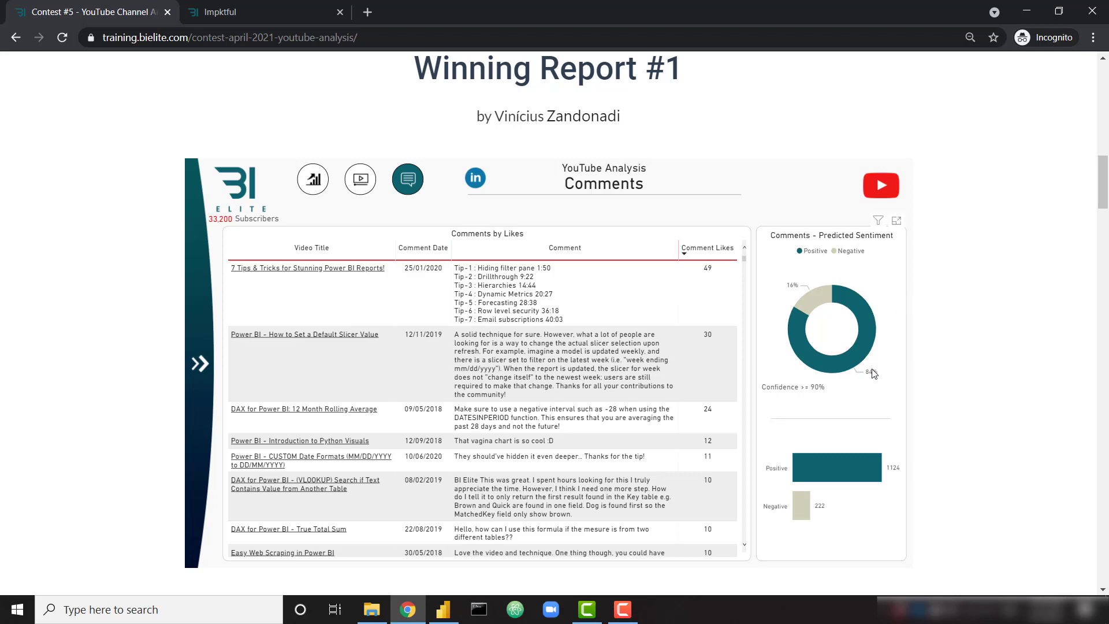
mouse_move(855, 320)
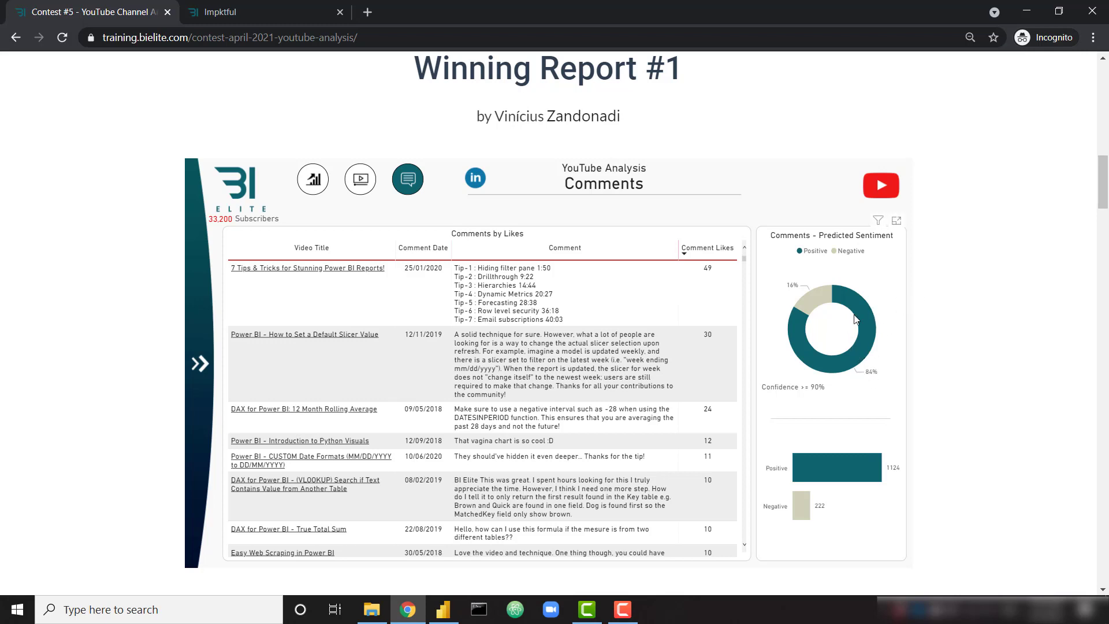
mouse_move(853, 322)
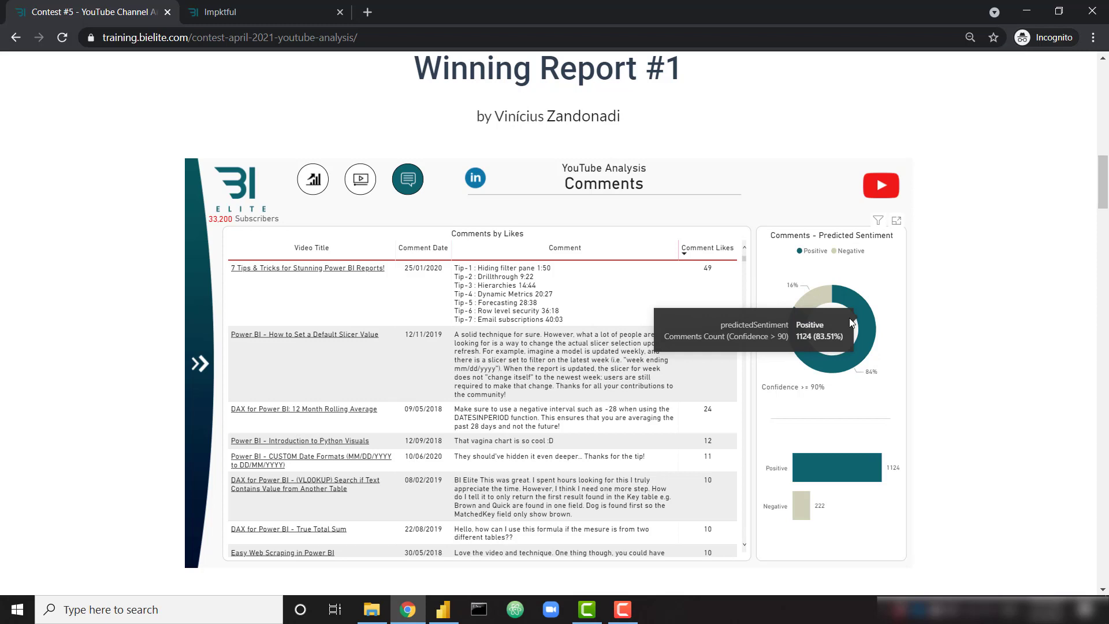
mouse_move(832, 479)
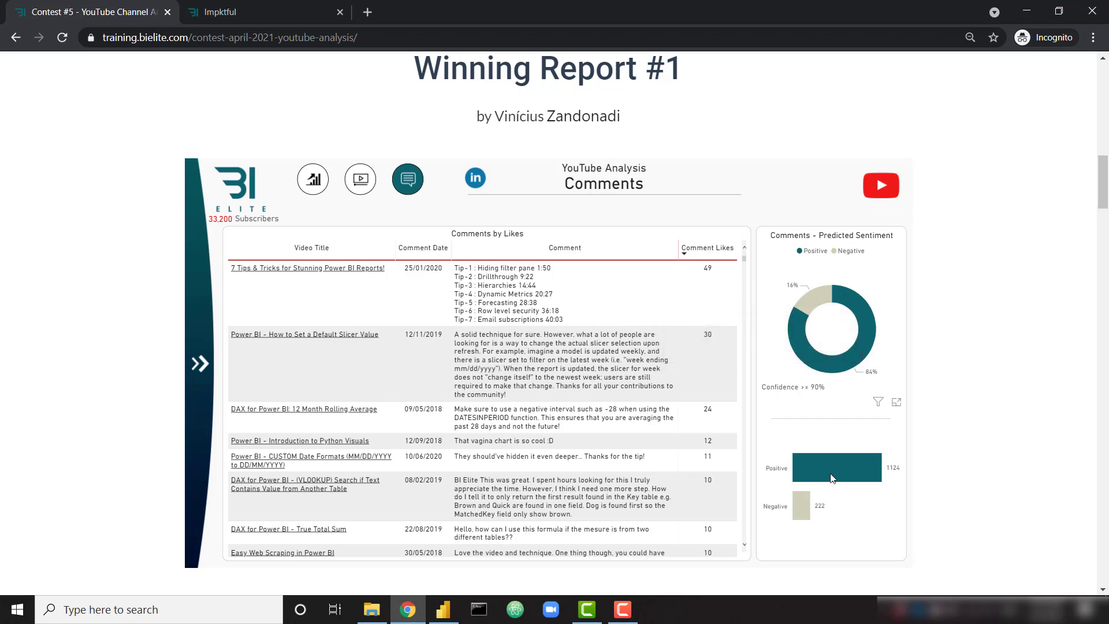
mouse_move(802, 515)
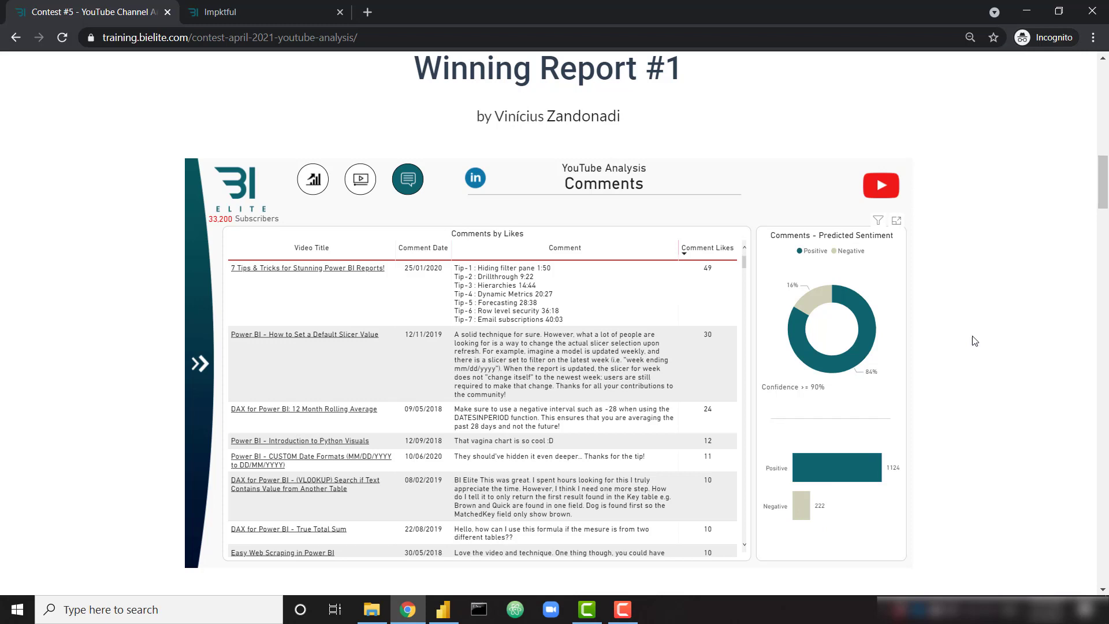
scroll(down, 3)
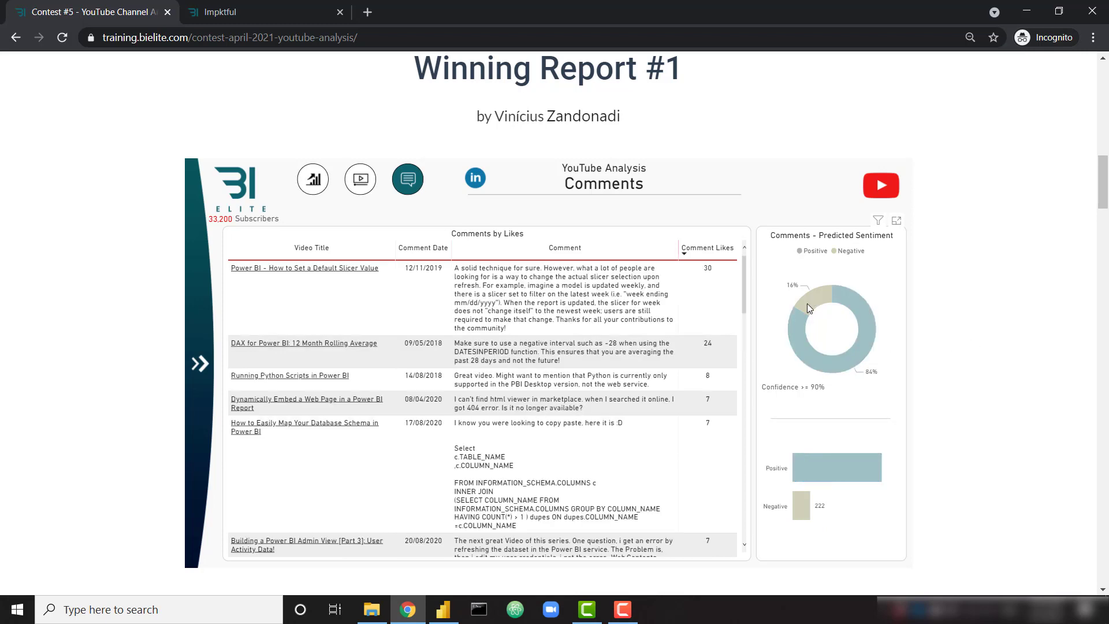
mouse_move(908, 344)
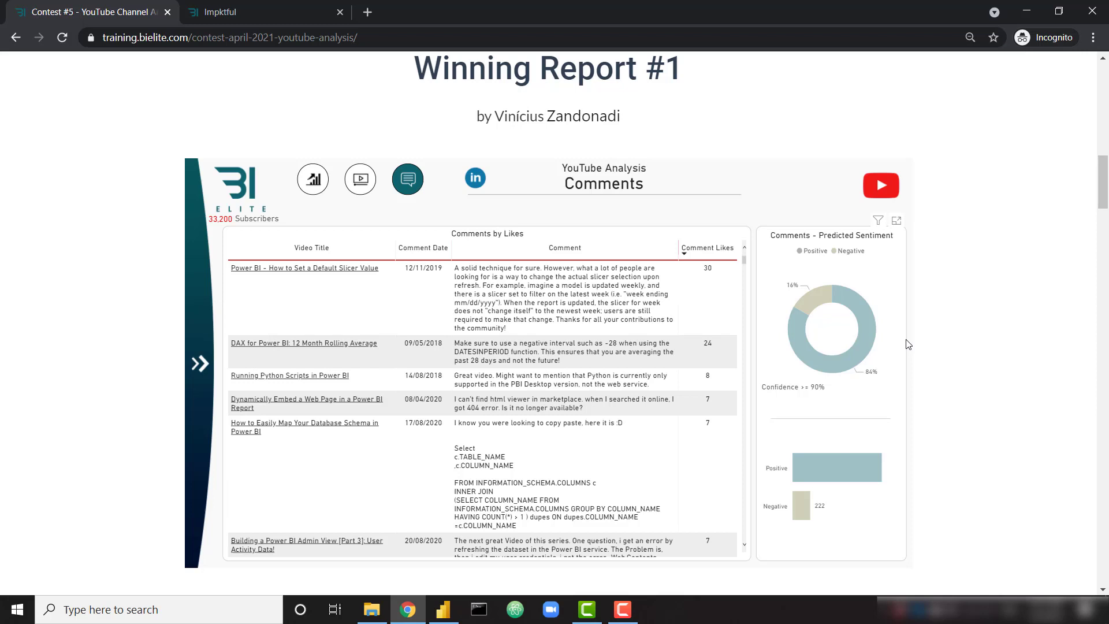
mouse_move(1020, 349)
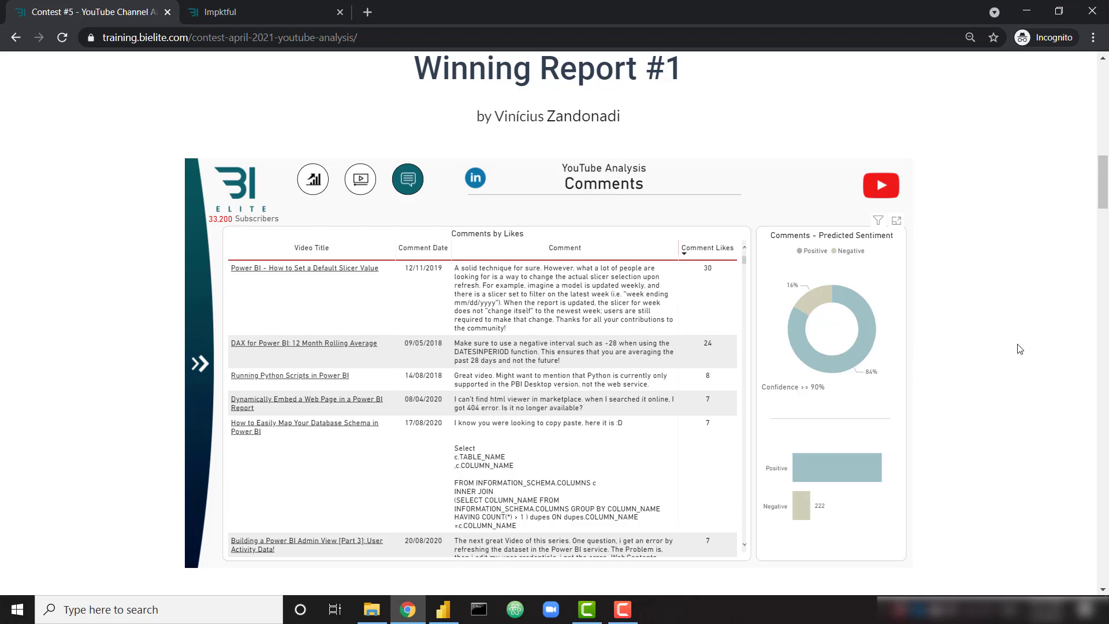
Switch to the Impktful website's Data Insights Tools home page
click(266, 12)
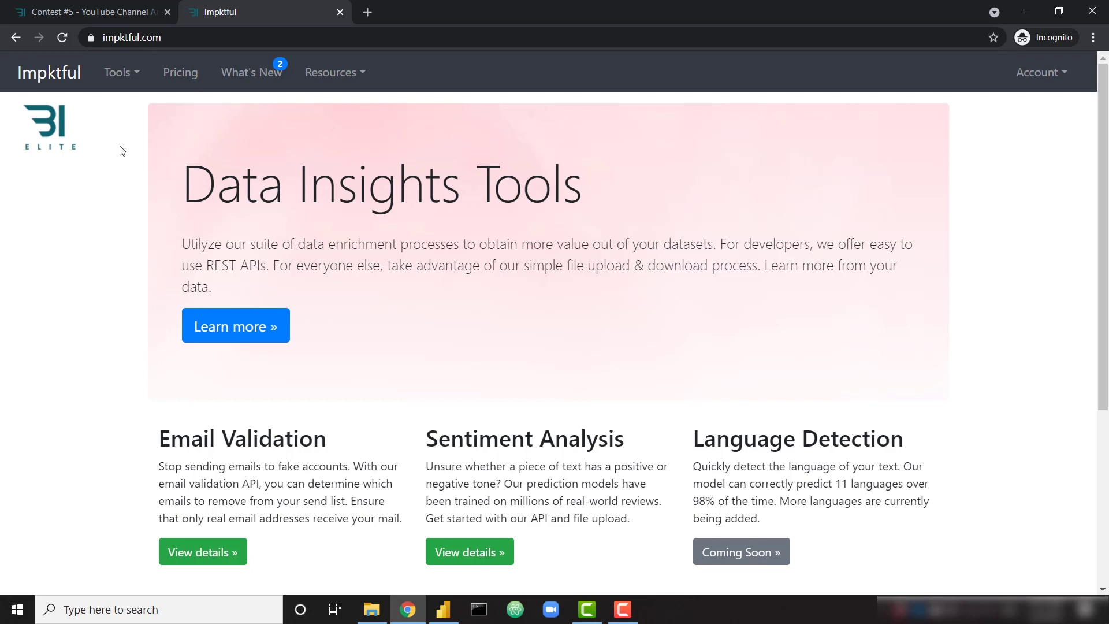
mouse_move(168, 216)
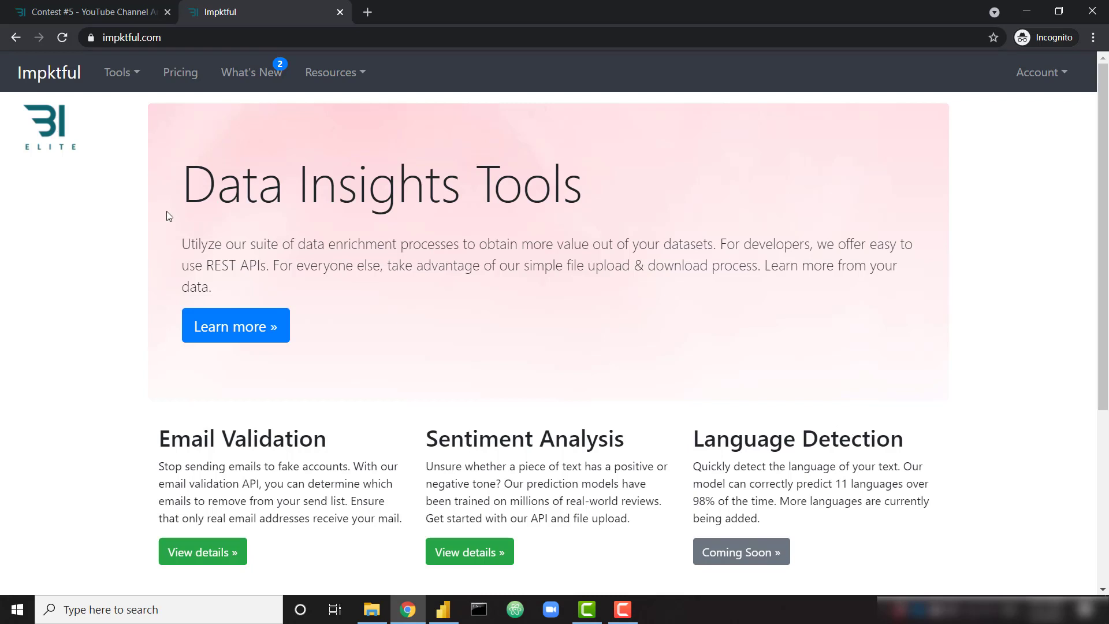
mouse_move(367, 550)
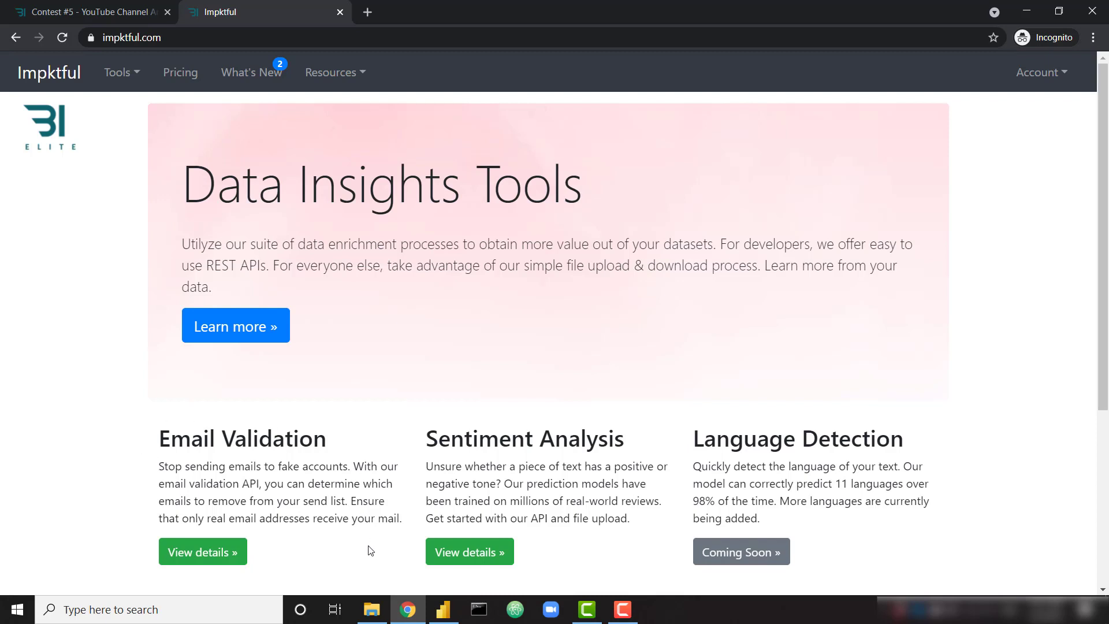
mouse_move(329, 441)
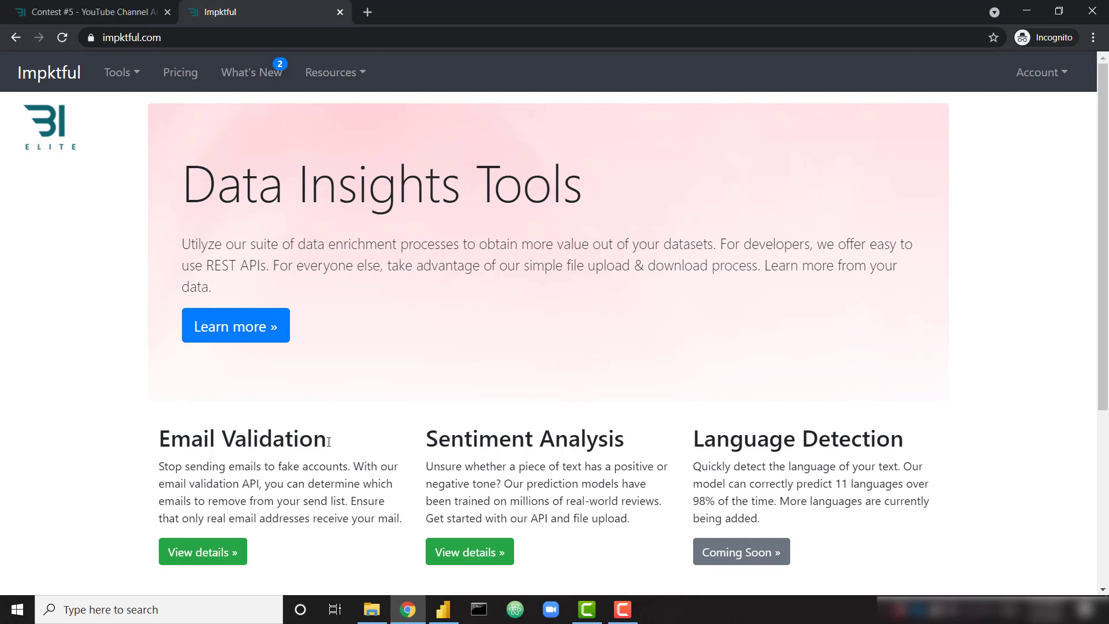
mouse_move(424, 440)
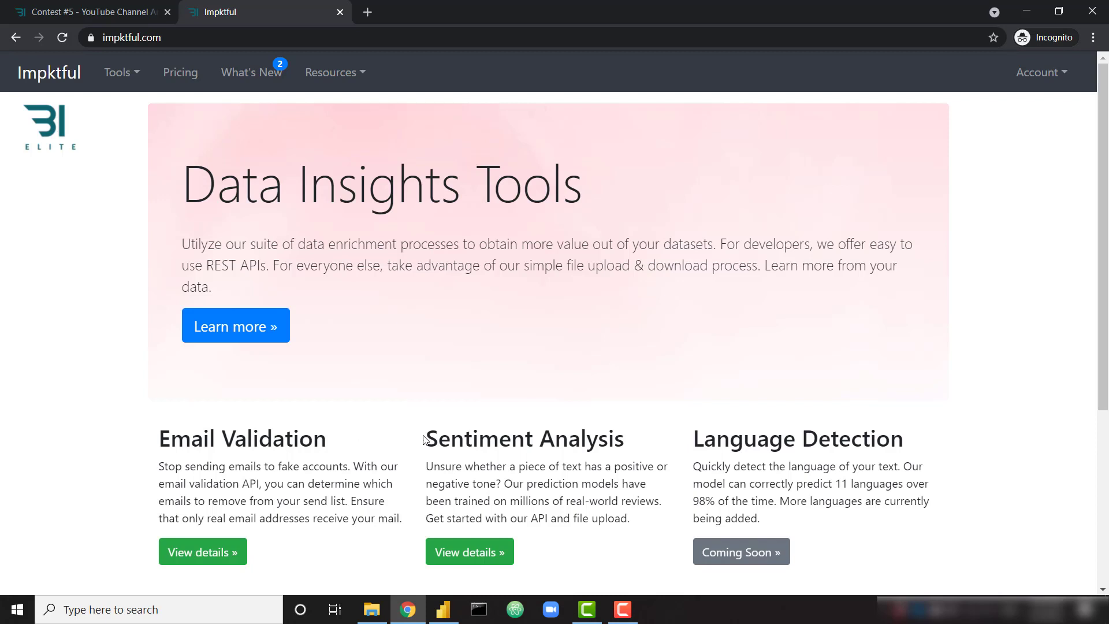
mouse_move(650, 561)
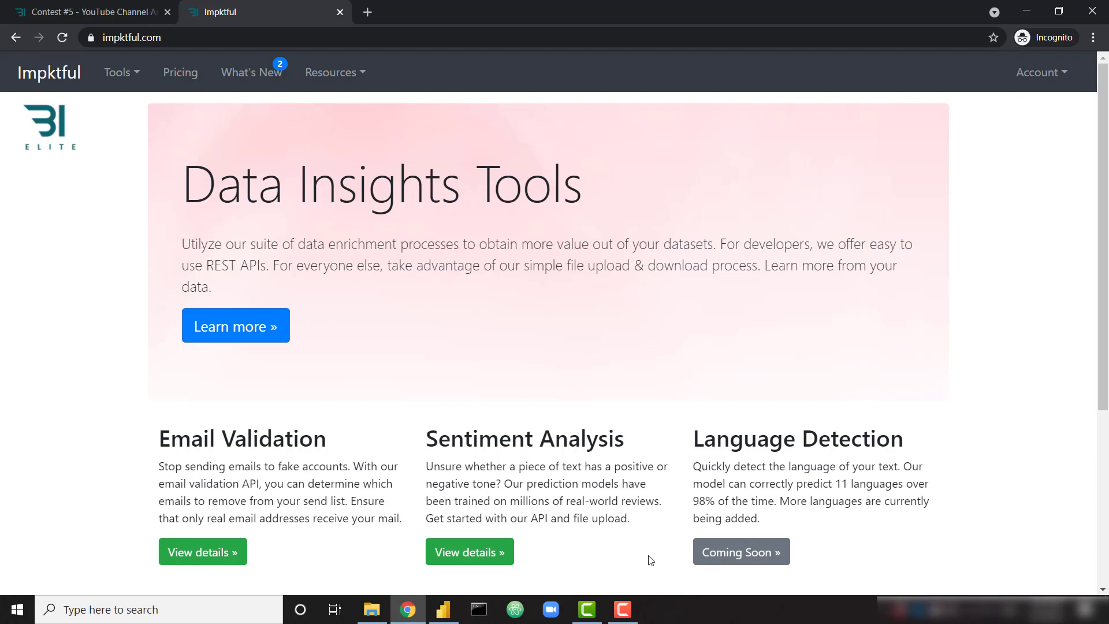
mouse_move(530, 423)
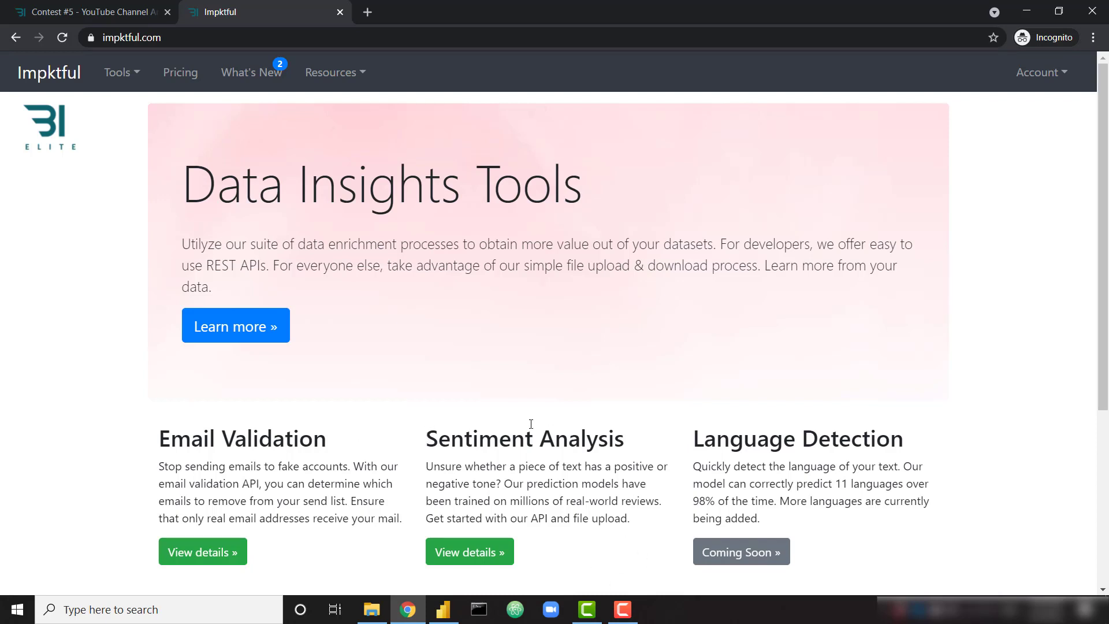
View the Impktful Pricing page comparing the Free, Pro and Elite monthly plans
click(180, 72)
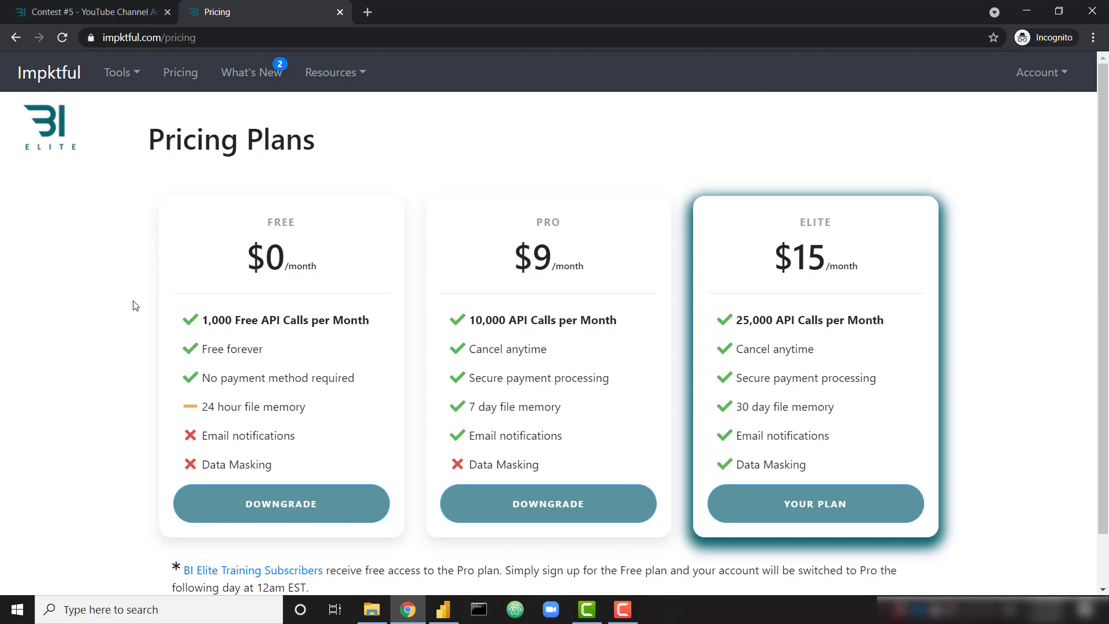
mouse_move(124, 109)
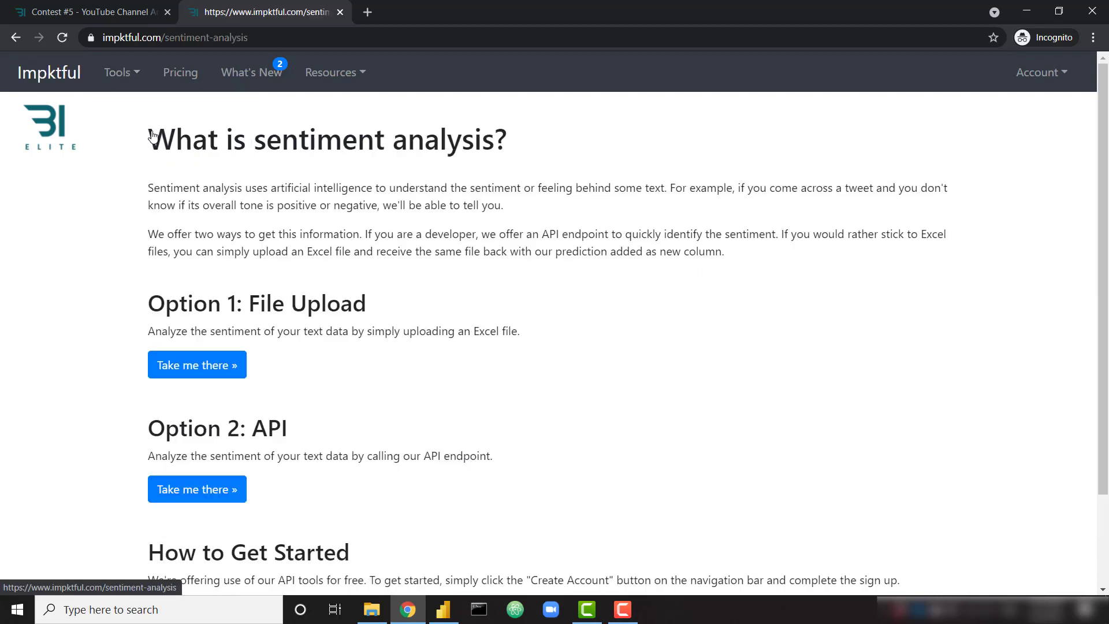
mouse_move(121, 350)
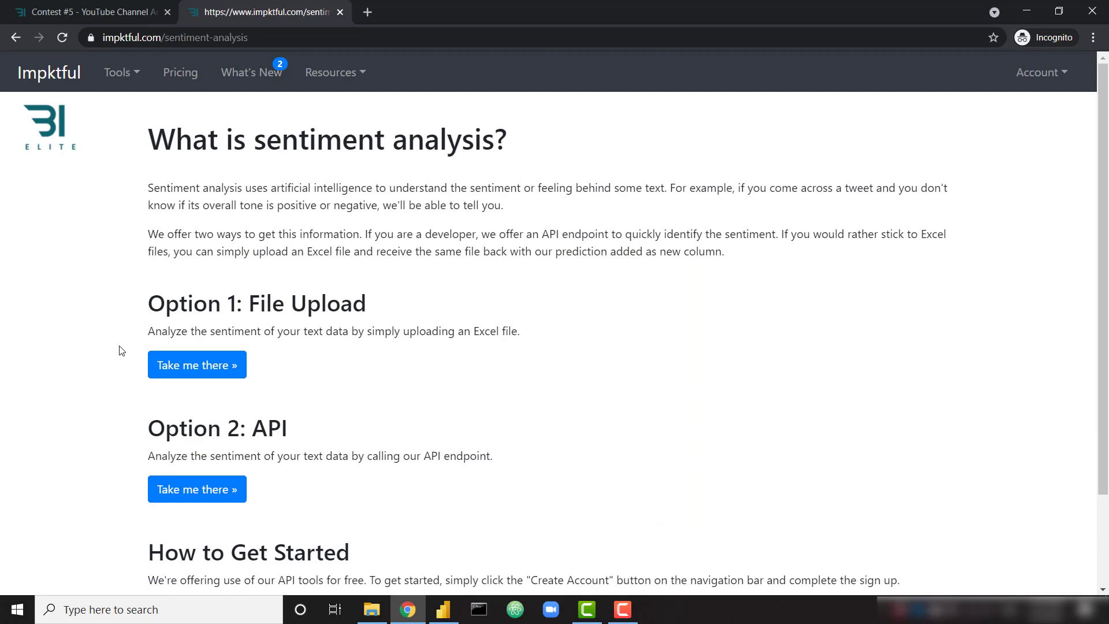
mouse_move(453, 367)
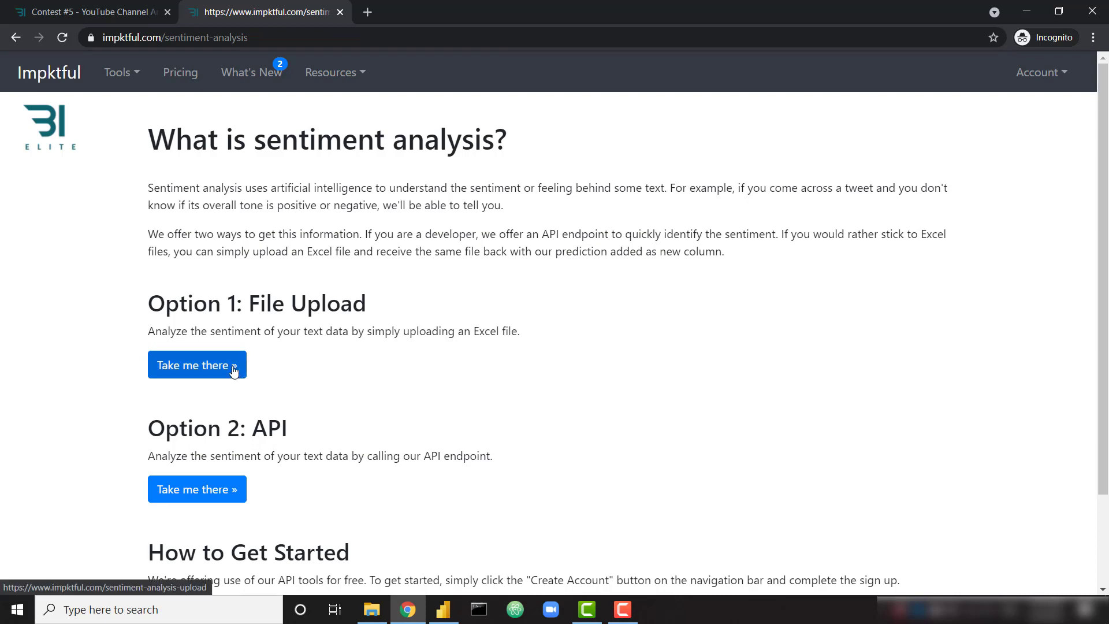
Upload test1.xlsx for file-based sentiment analysis and download the analysed results workbook
click(196, 365)
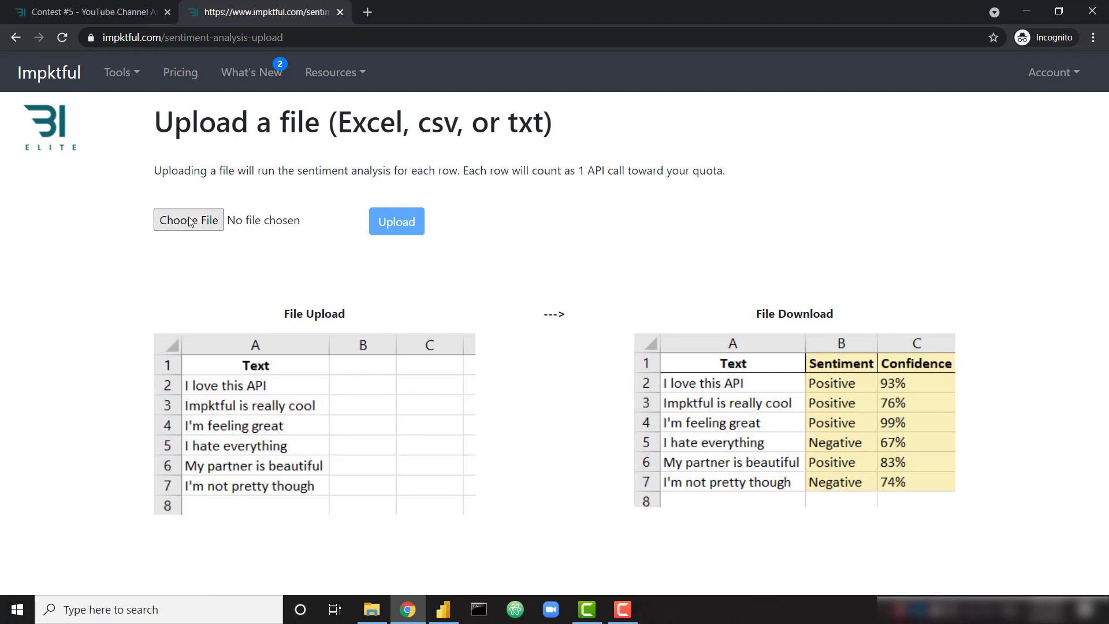
click(189, 219)
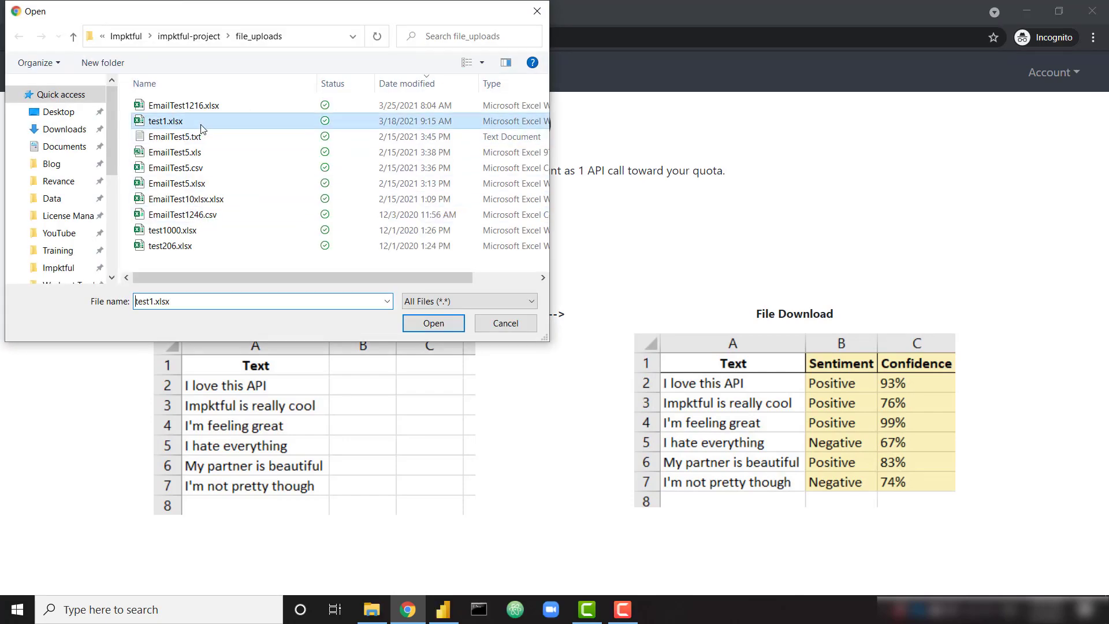
click(433, 322)
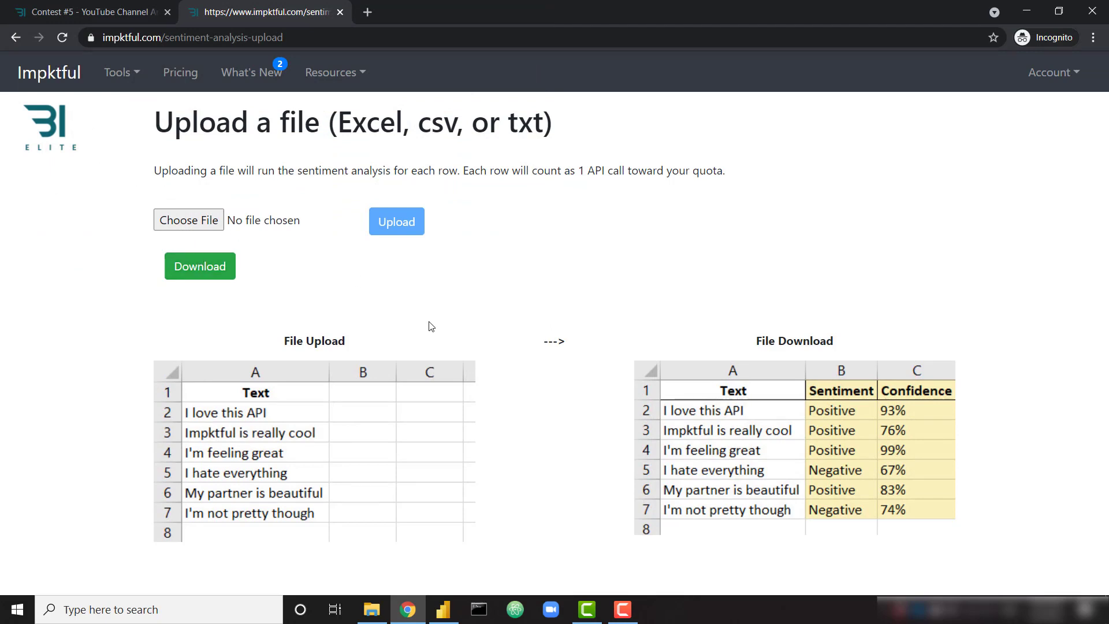
mouse_move(200, 266)
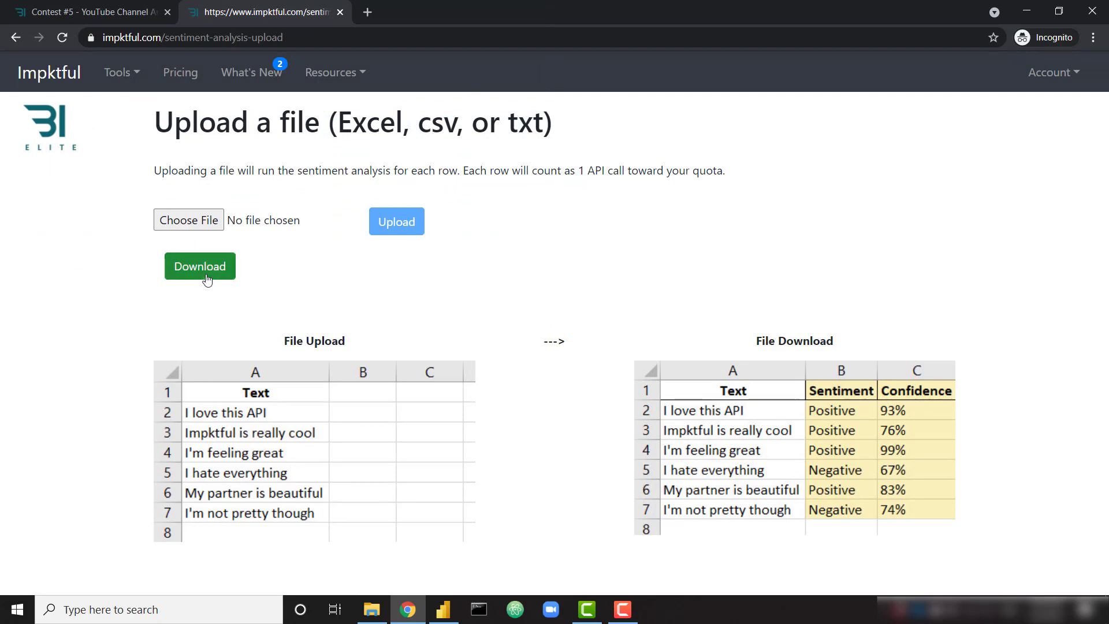
click(200, 266)
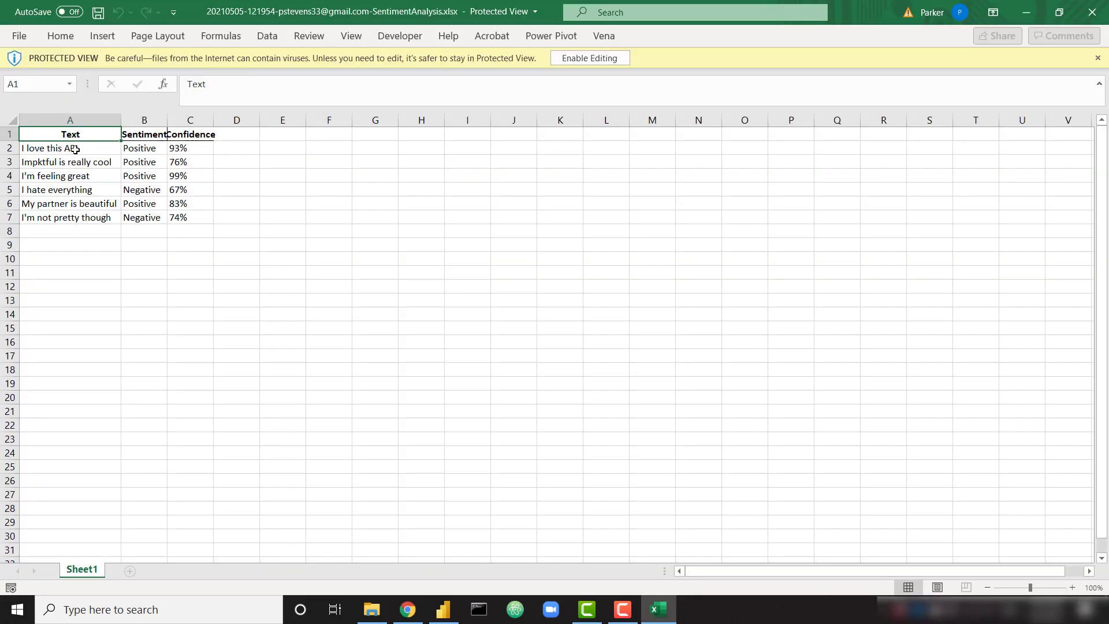
Review the six analysed texts with Sentiment and Confidence in Excel, then return to Power BI Desktop
drag(69, 148, 69, 217)
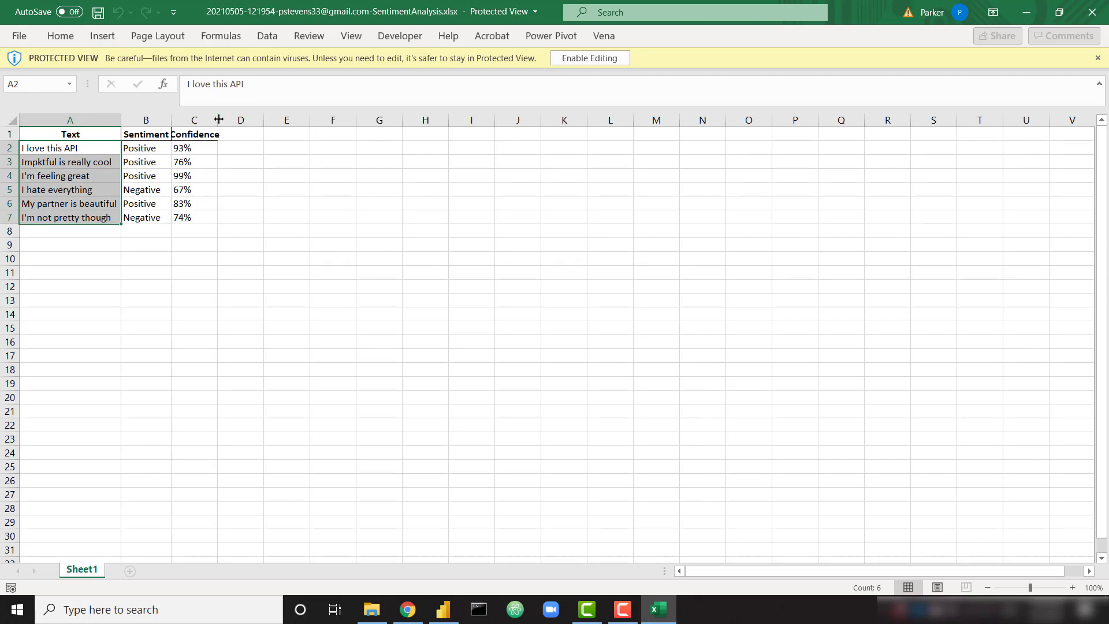
click(248, 190)
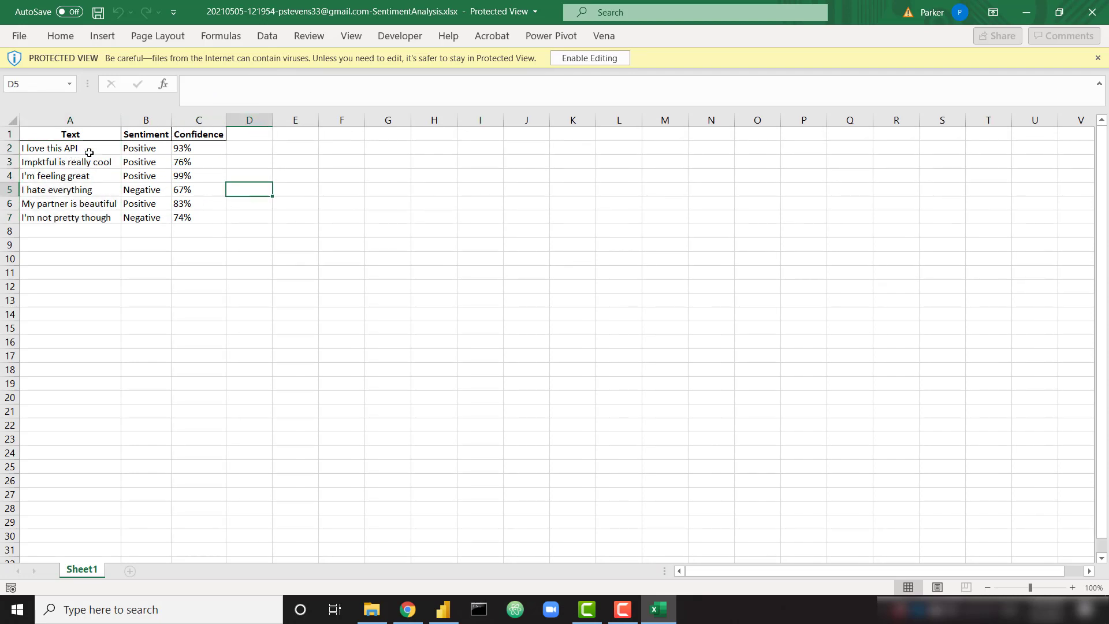
mouse_move(156, 149)
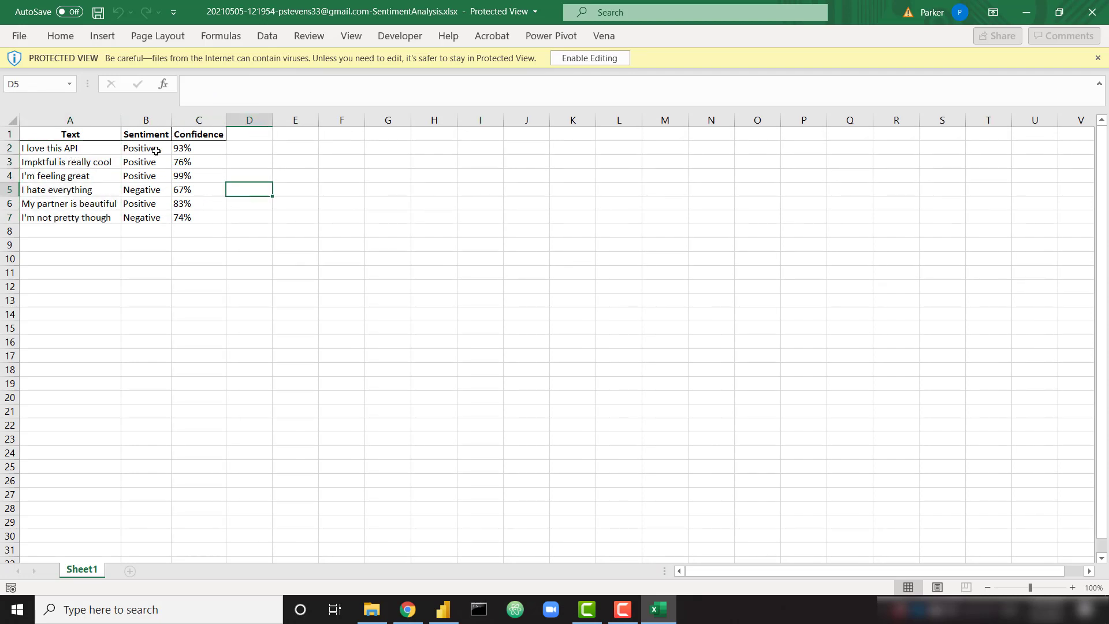
mouse_move(217, 150)
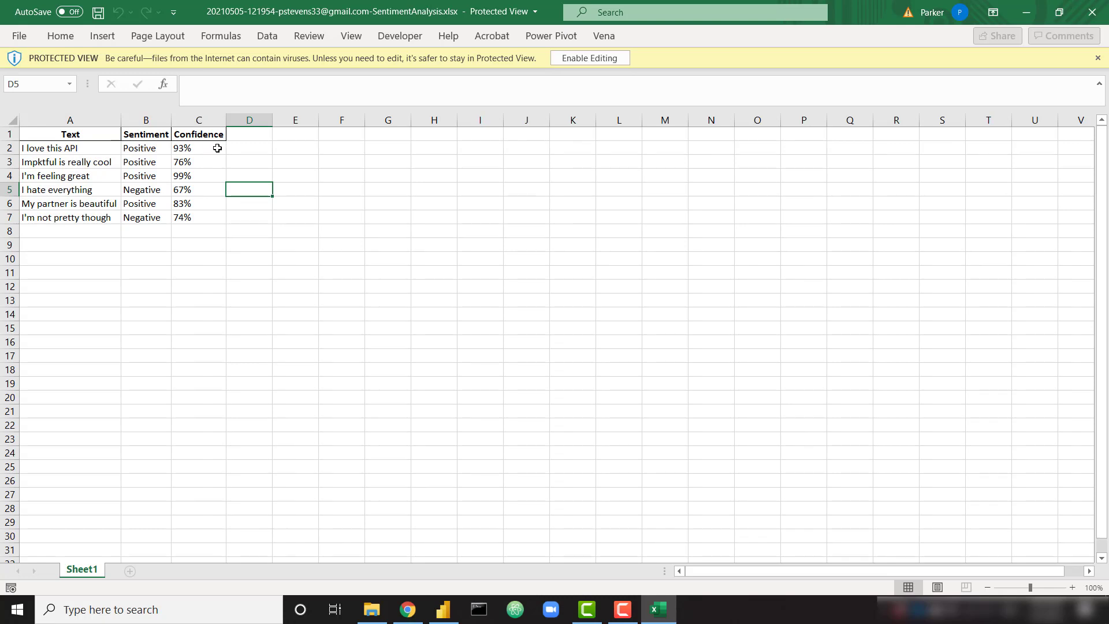
mouse_move(190, 176)
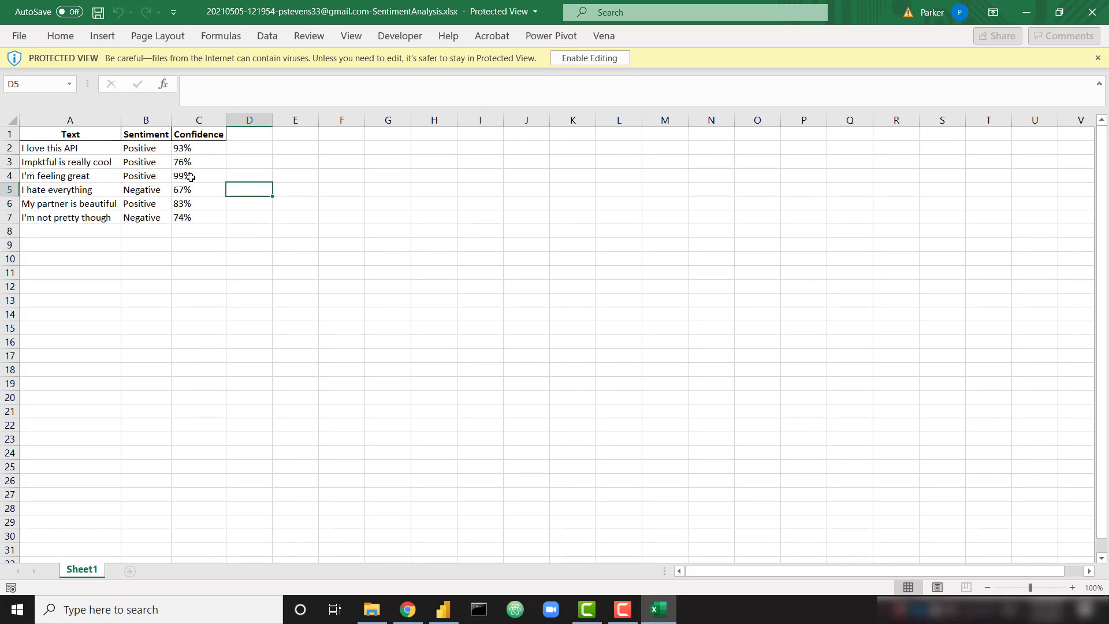
mouse_move(193, 190)
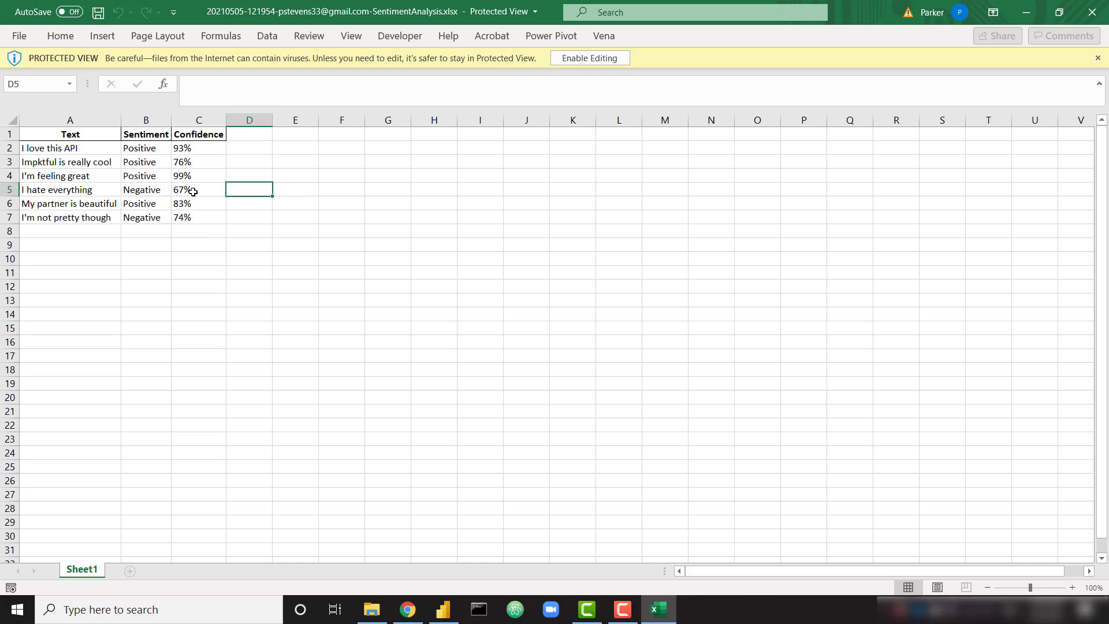
mouse_move(215, 229)
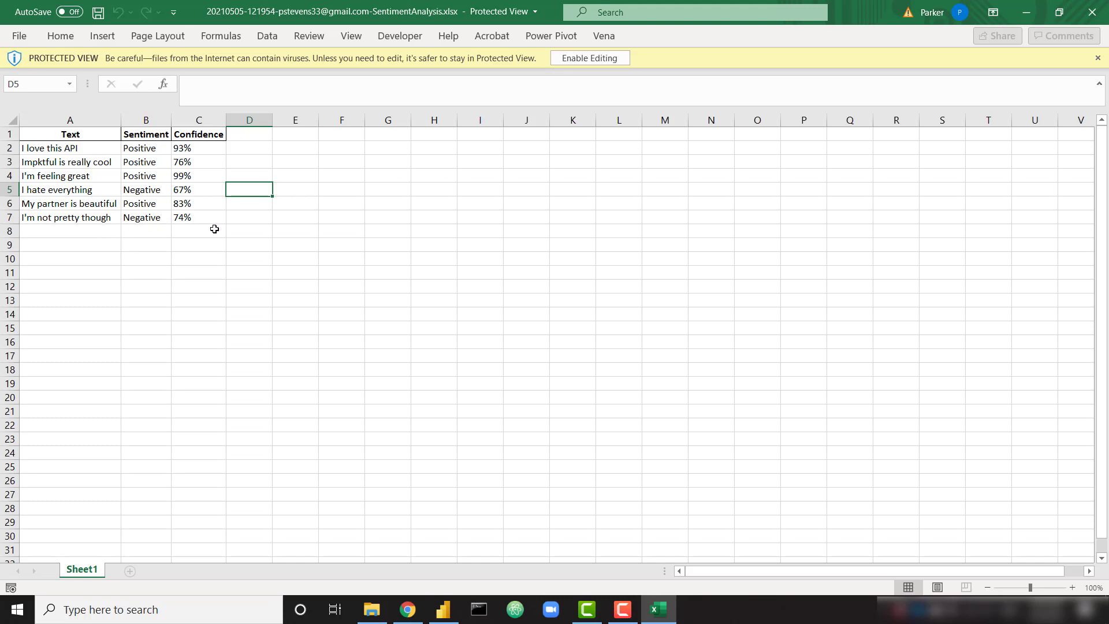
mouse_move(234, 232)
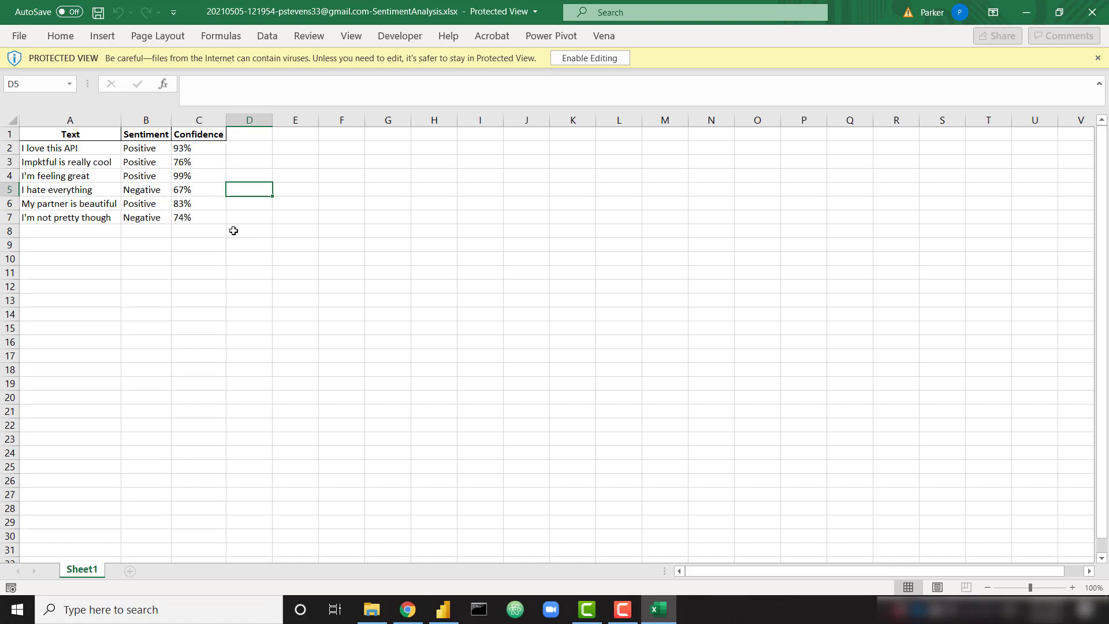
click(443, 609)
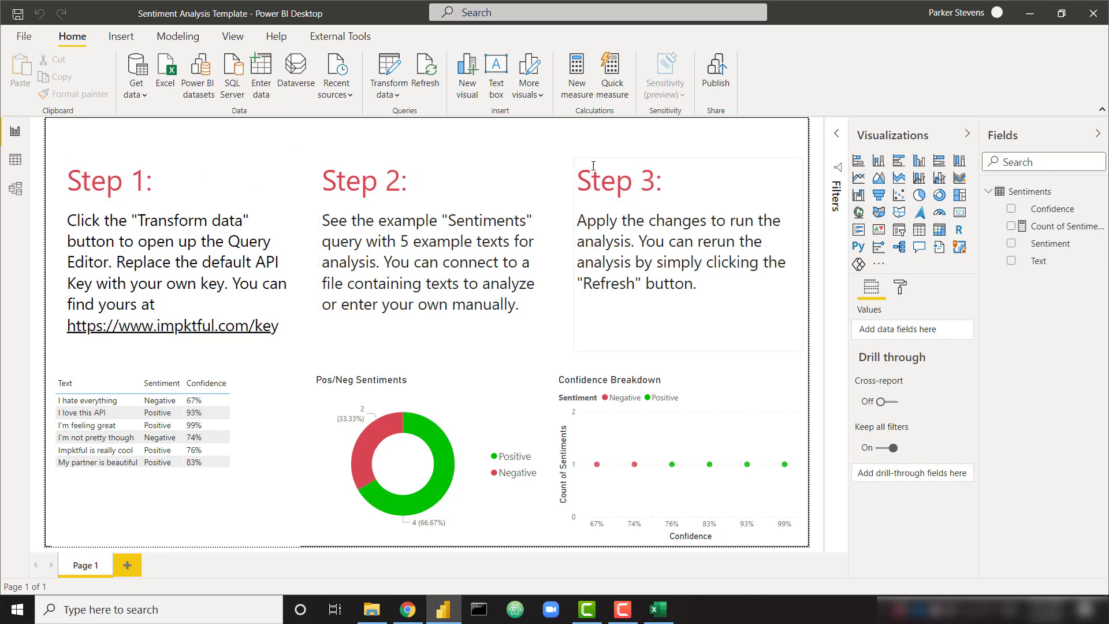
mouse_move(390, 81)
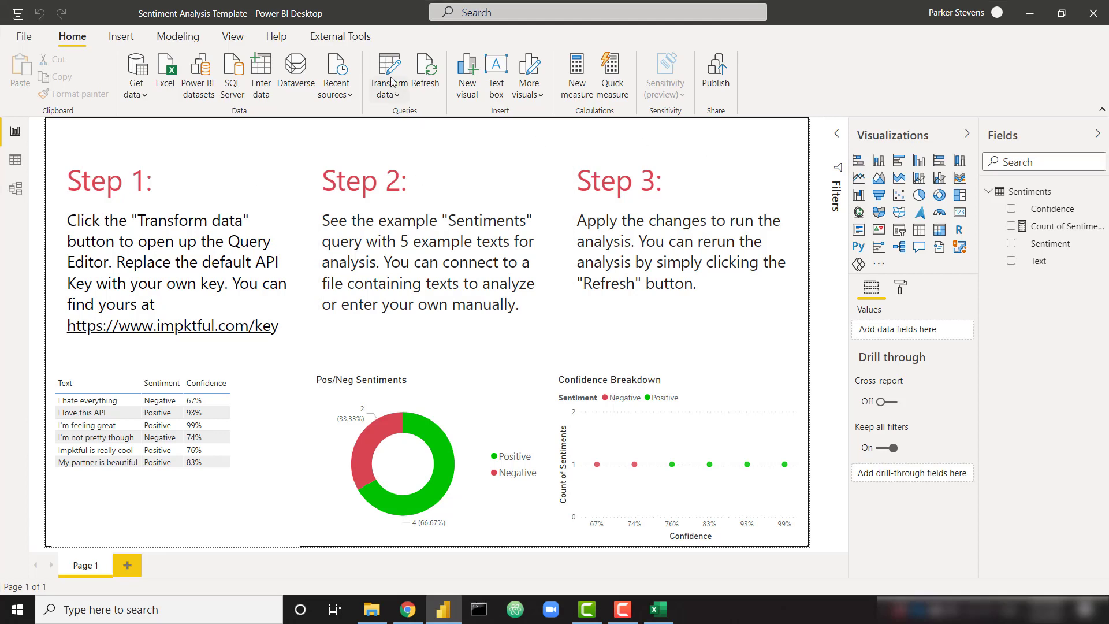
Compare the APIKey parameter in the query editor with the key at impktful.com/key, then select fxAnalyzeSentiment
click(389, 73)
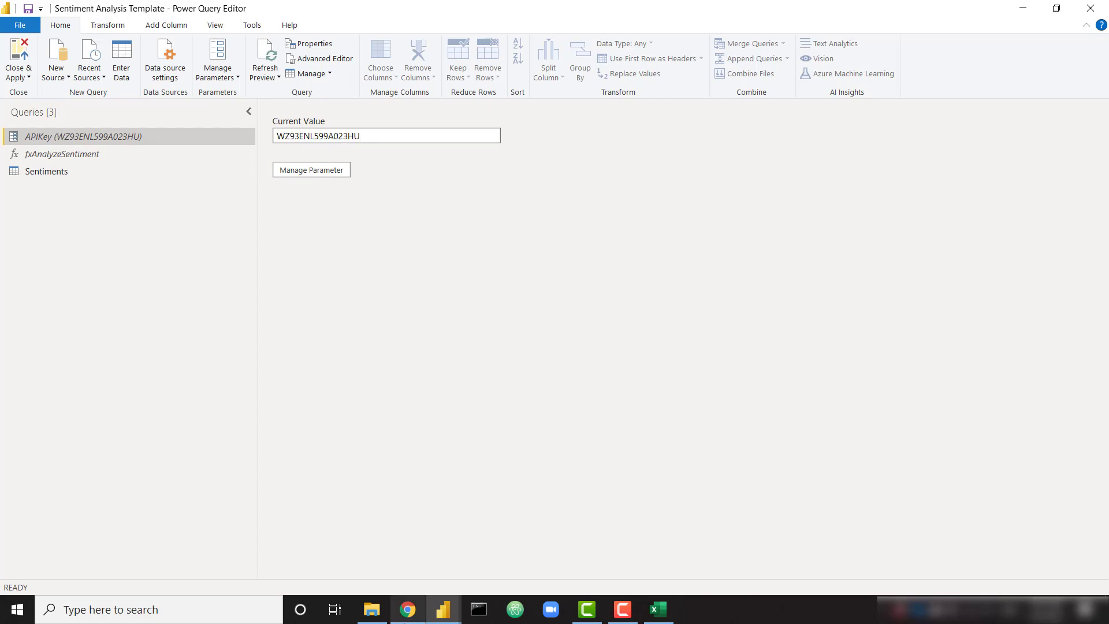
click(408, 609)
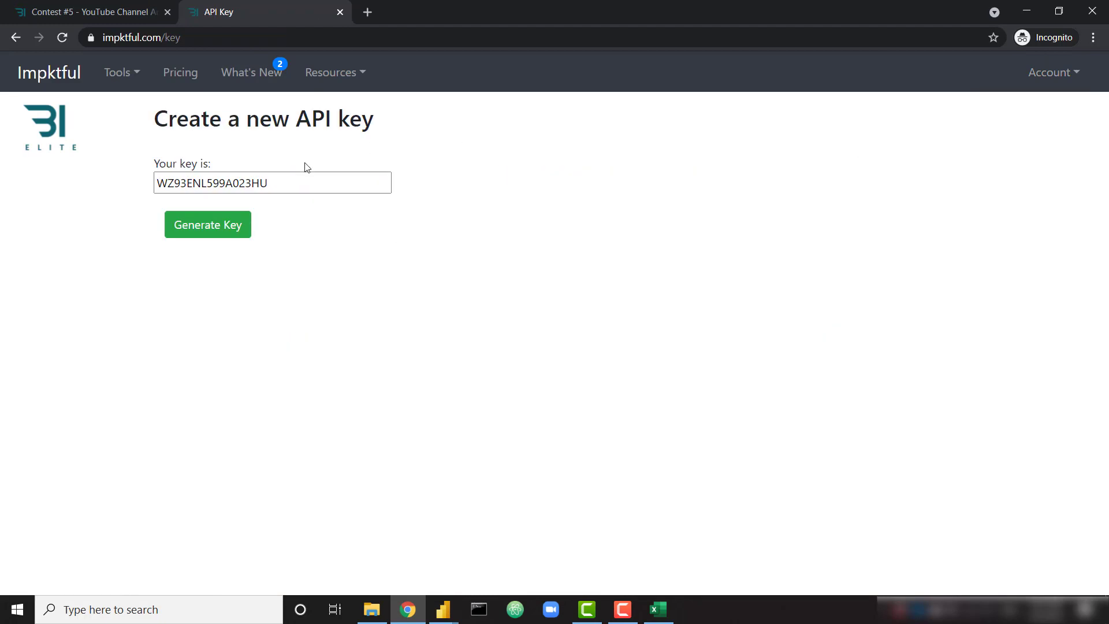
triple_click(271, 182)
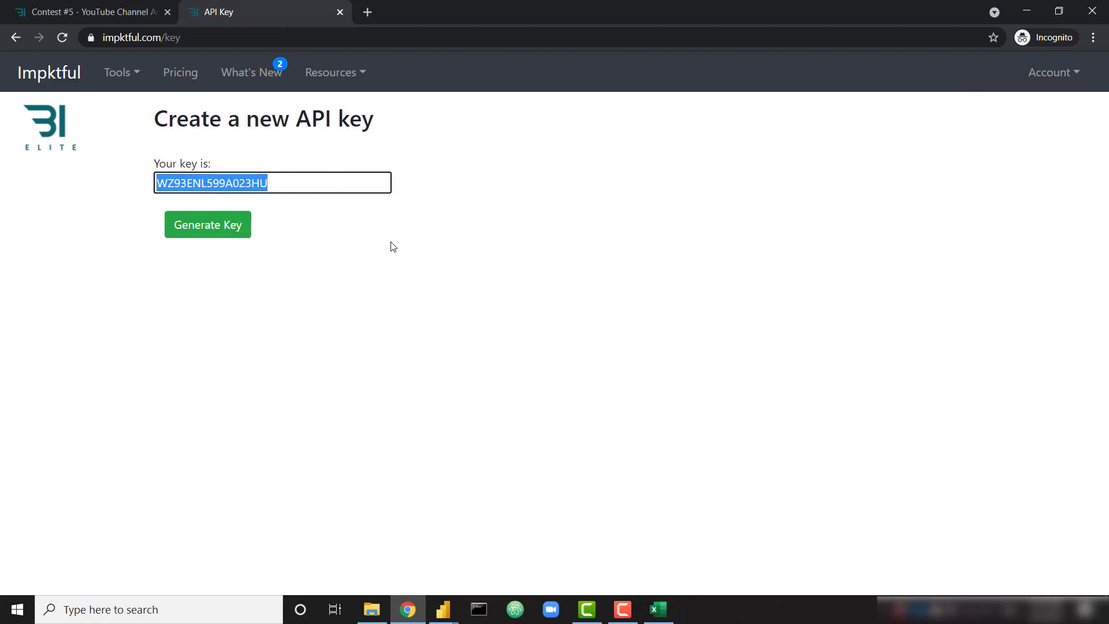
click(443, 608)
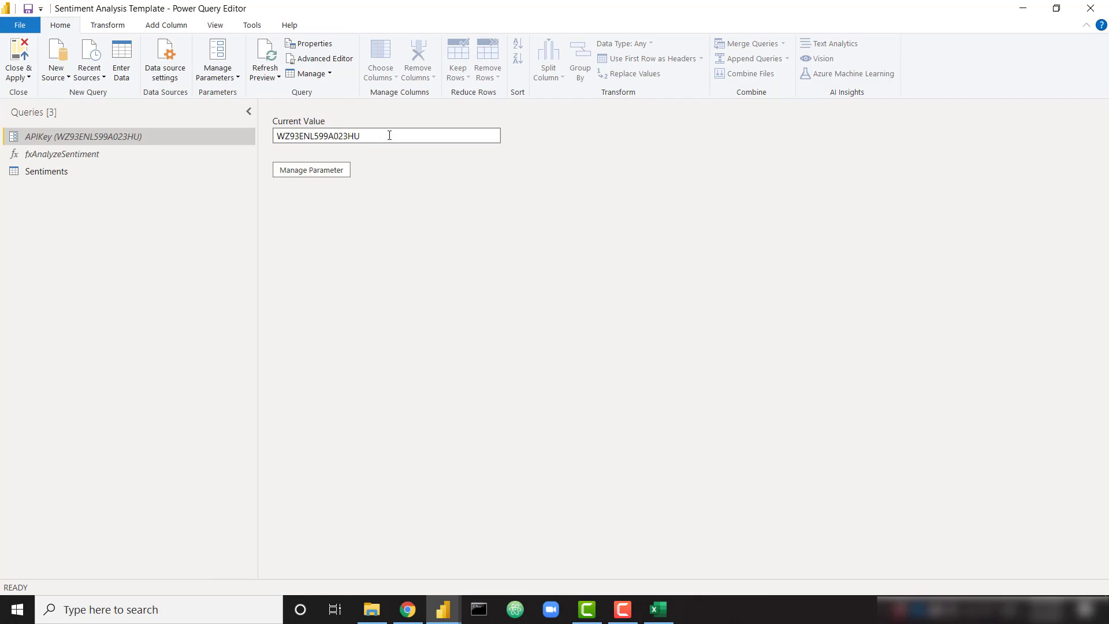
click(62, 154)
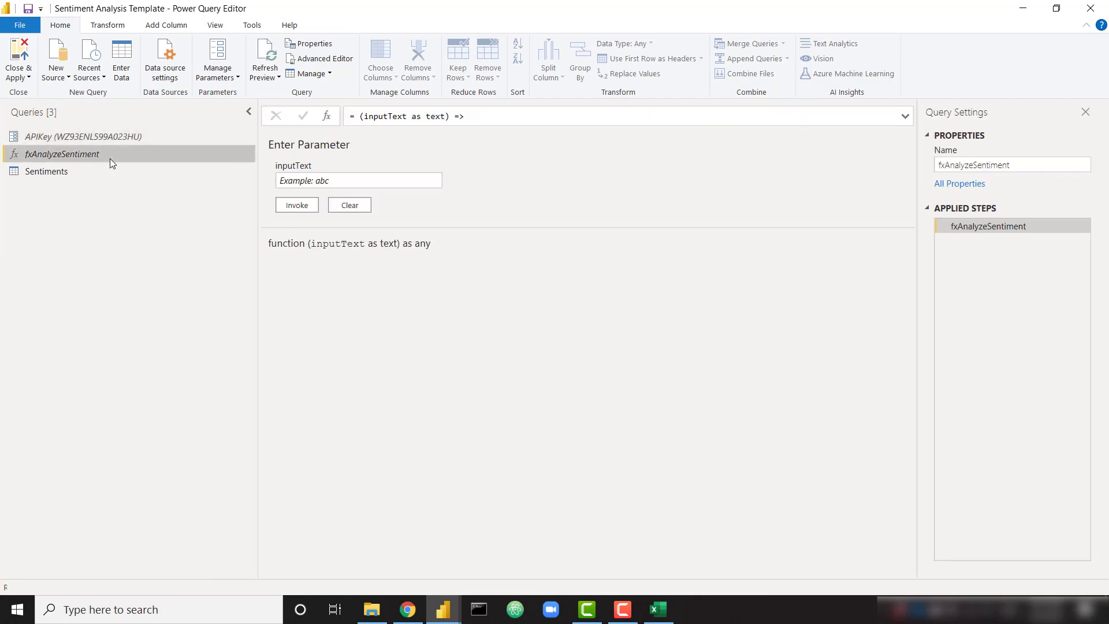
mouse_move(325, 59)
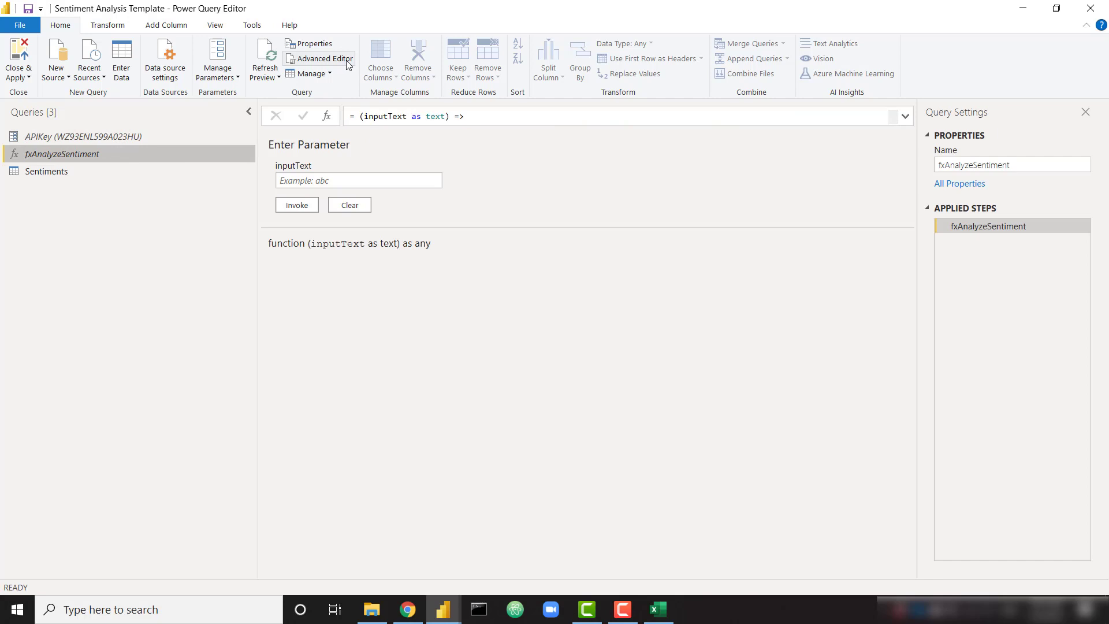
View the fxAnalyzeSentiment function code, then show the Sentiments query's six texts with Confidence and Sentiment
click(322, 59)
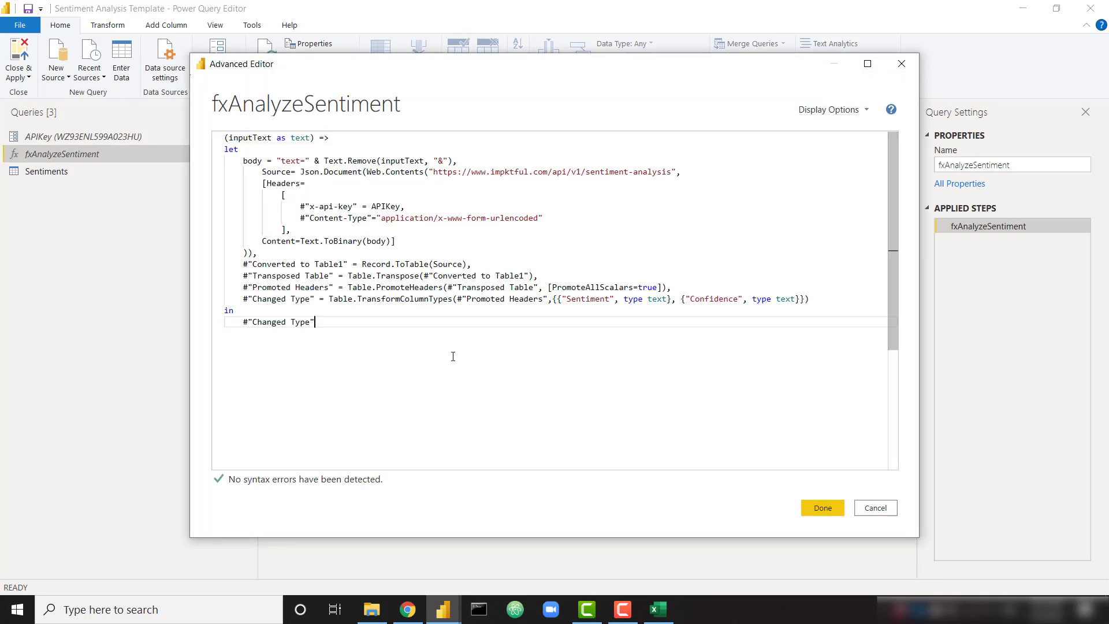
mouse_move(619, 232)
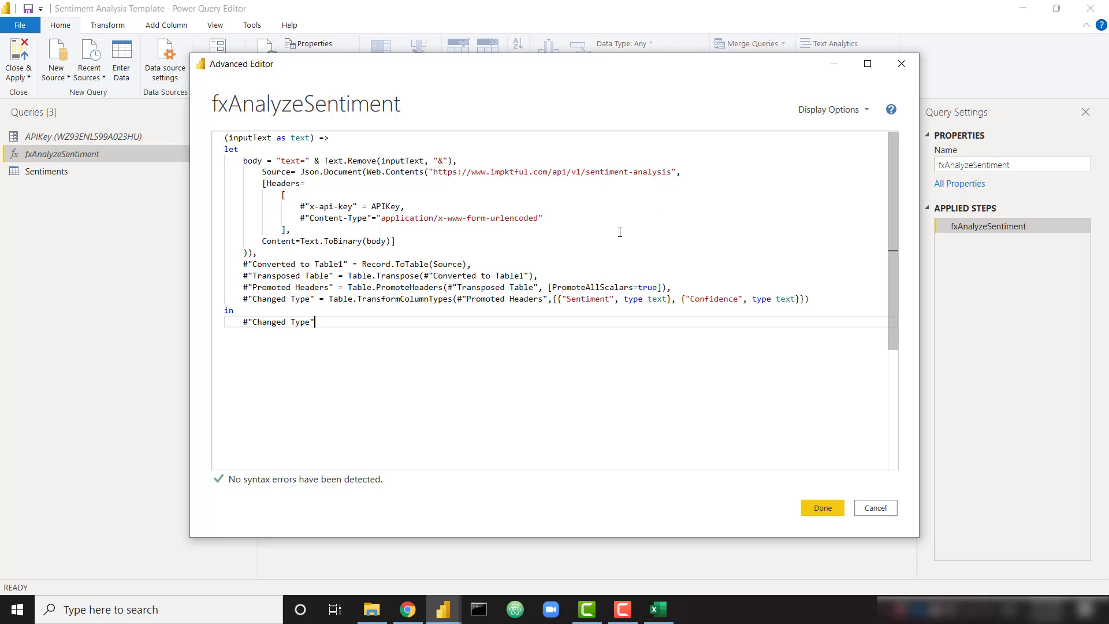
click(822, 507)
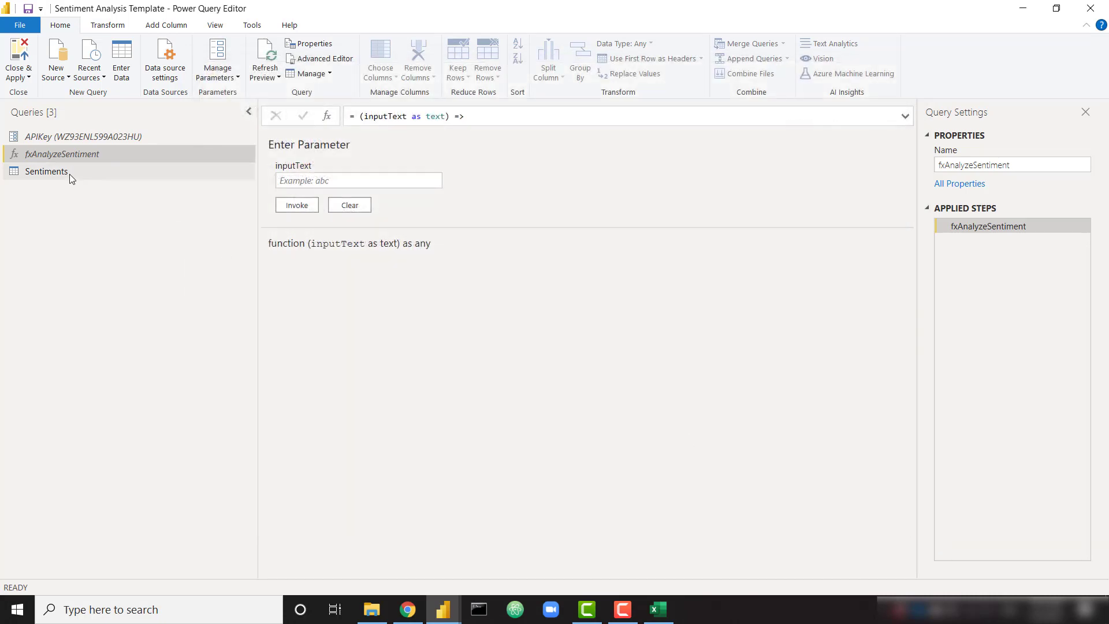
click(47, 171)
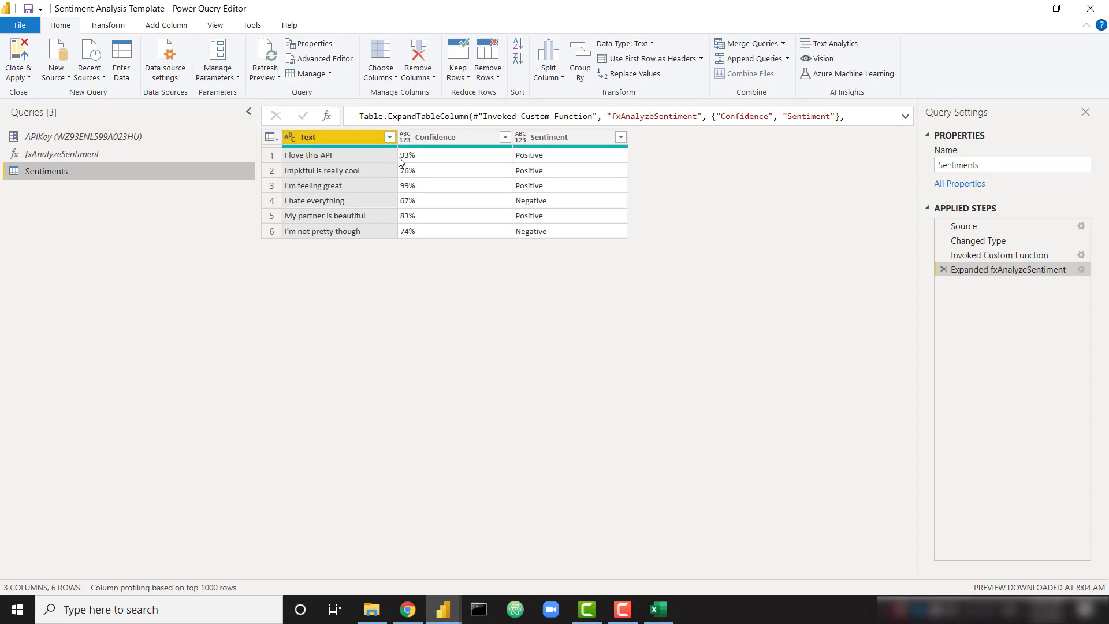
Add 'This is an amazing tool' as row 7 of the Source table and view its 99% Positive result
click(963, 225)
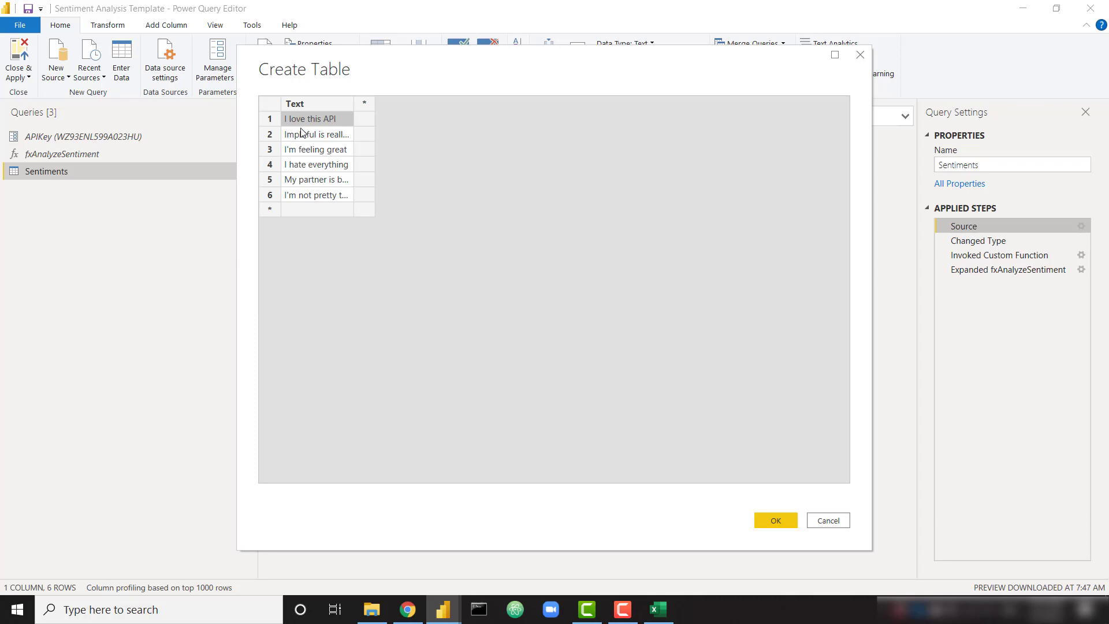
mouse_move(286, 131)
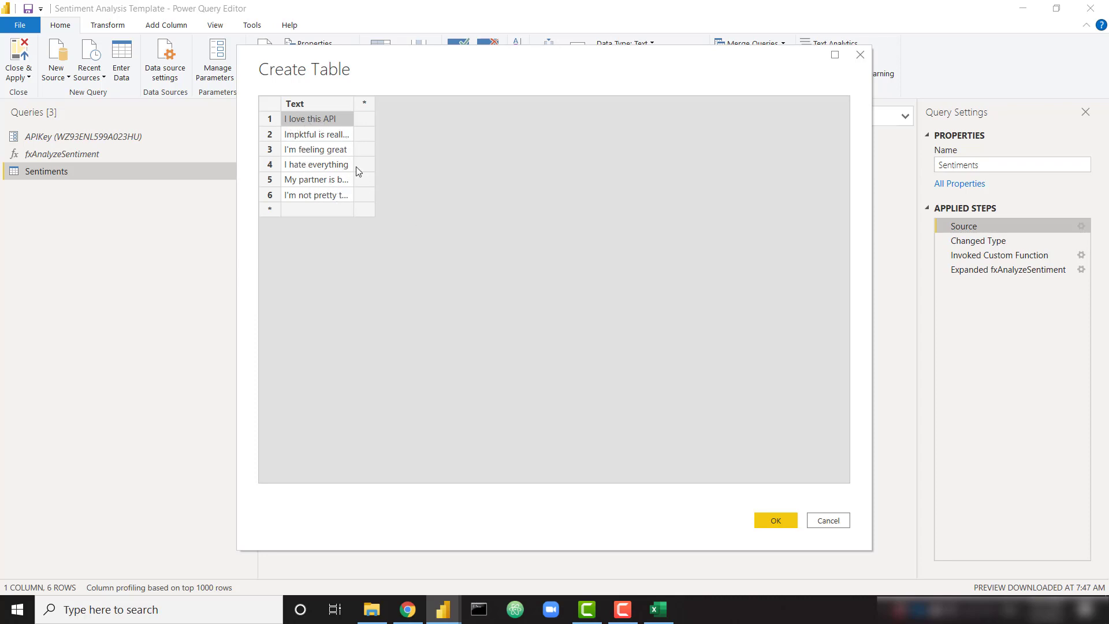
mouse_move(534, 345)
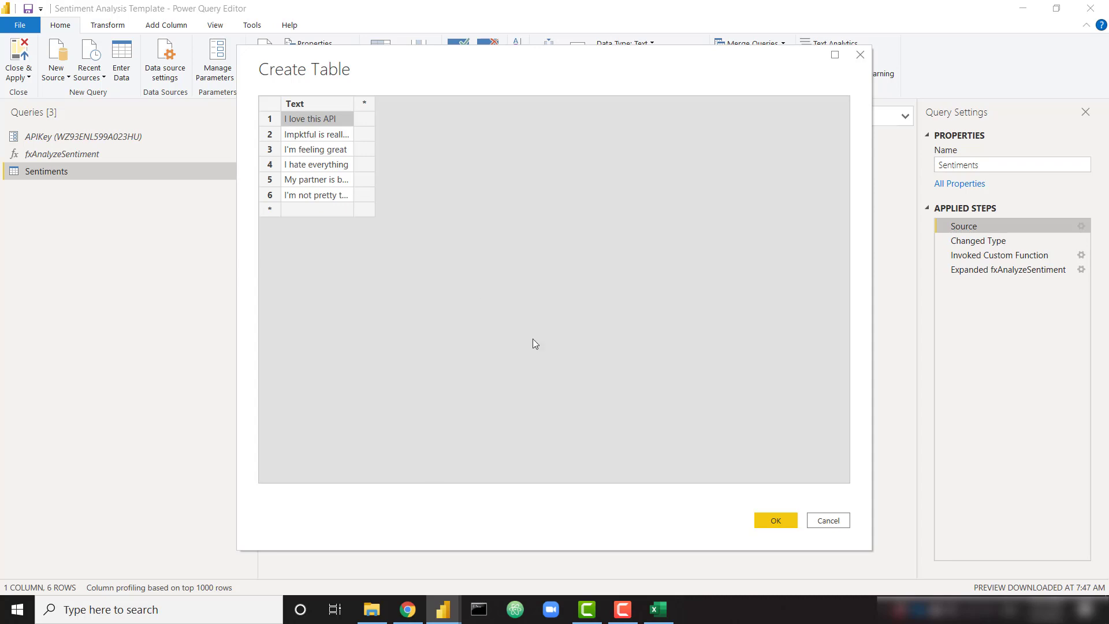
mouse_move(827, 519)
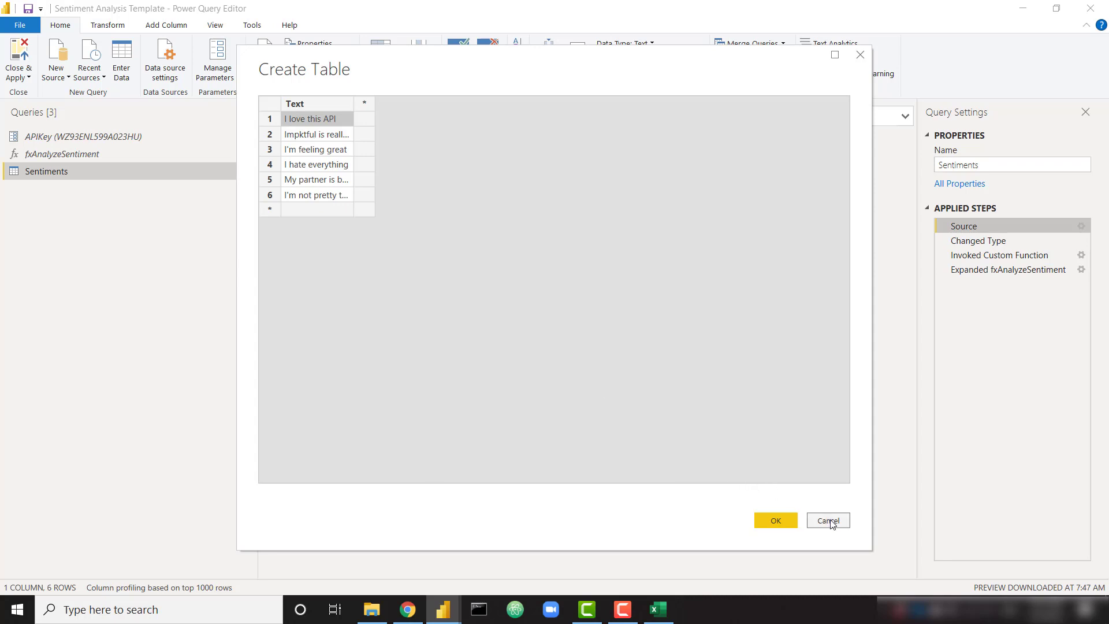
mouse_move(364, 178)
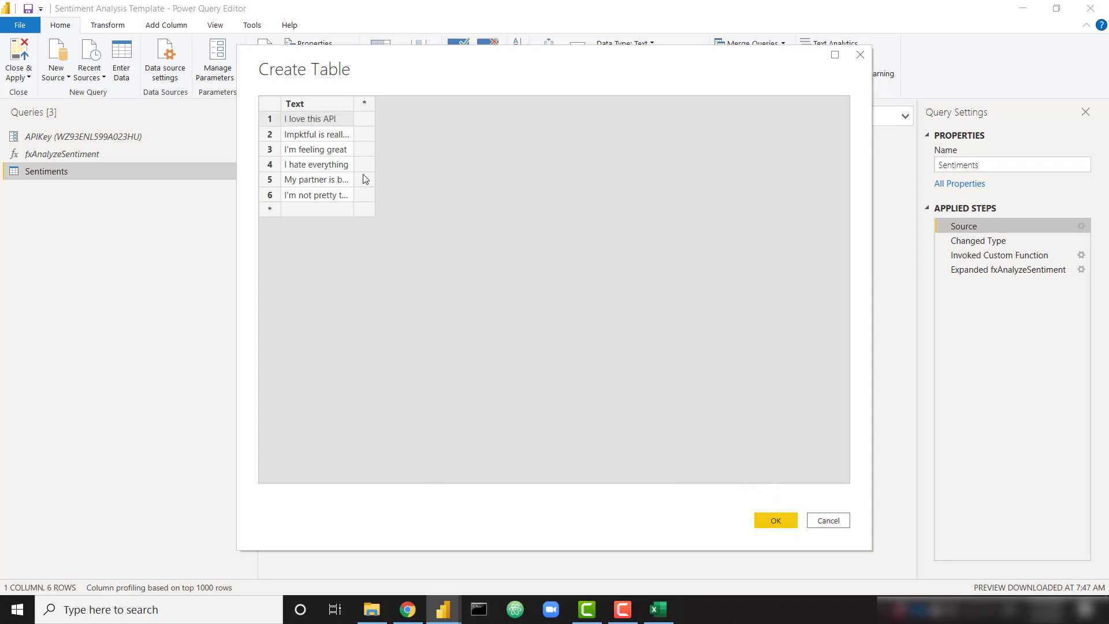
click(316, 209)
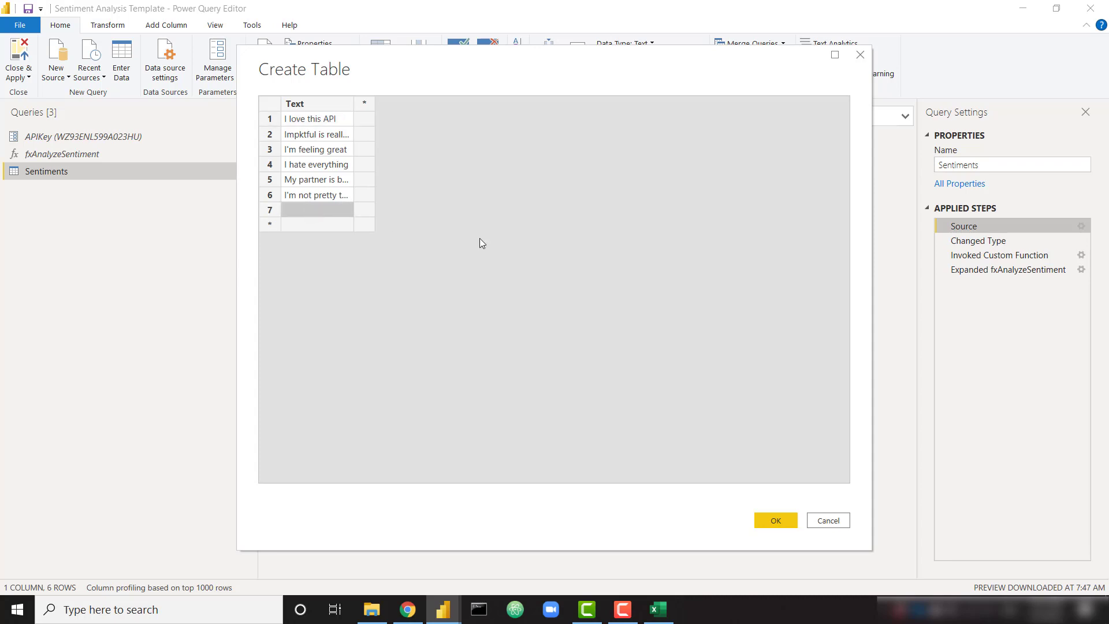
text(This a)
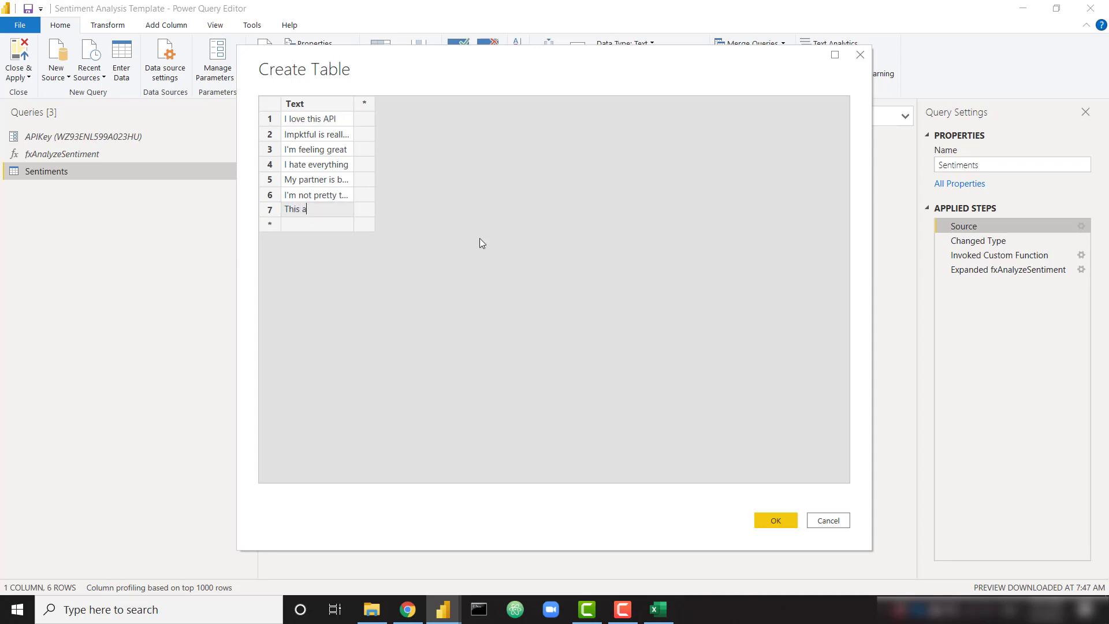
text(amazing)
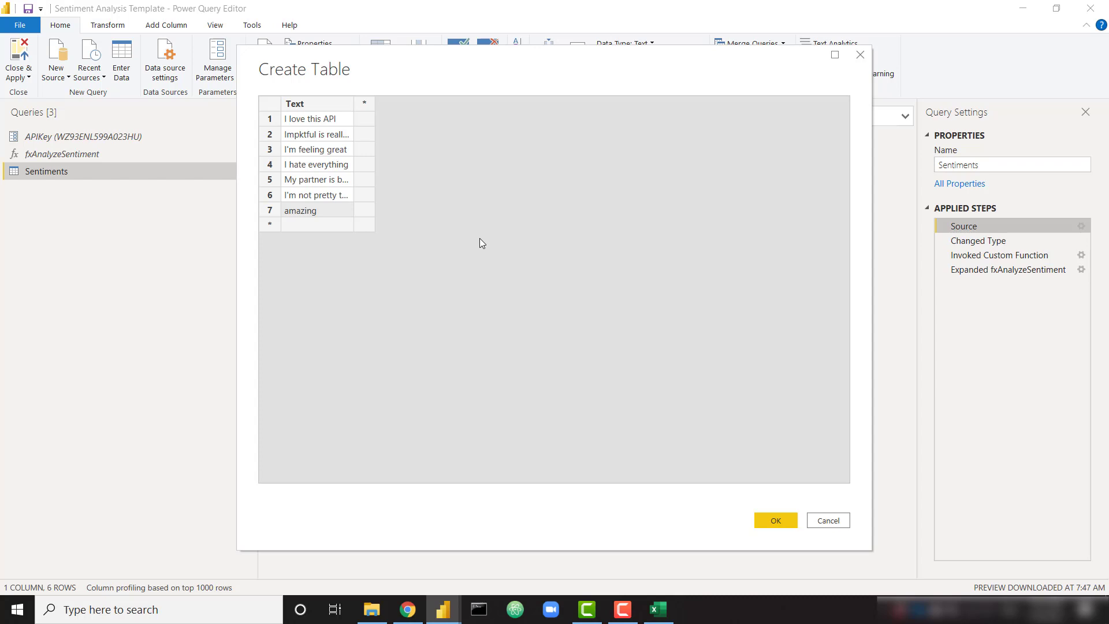
text(tool)
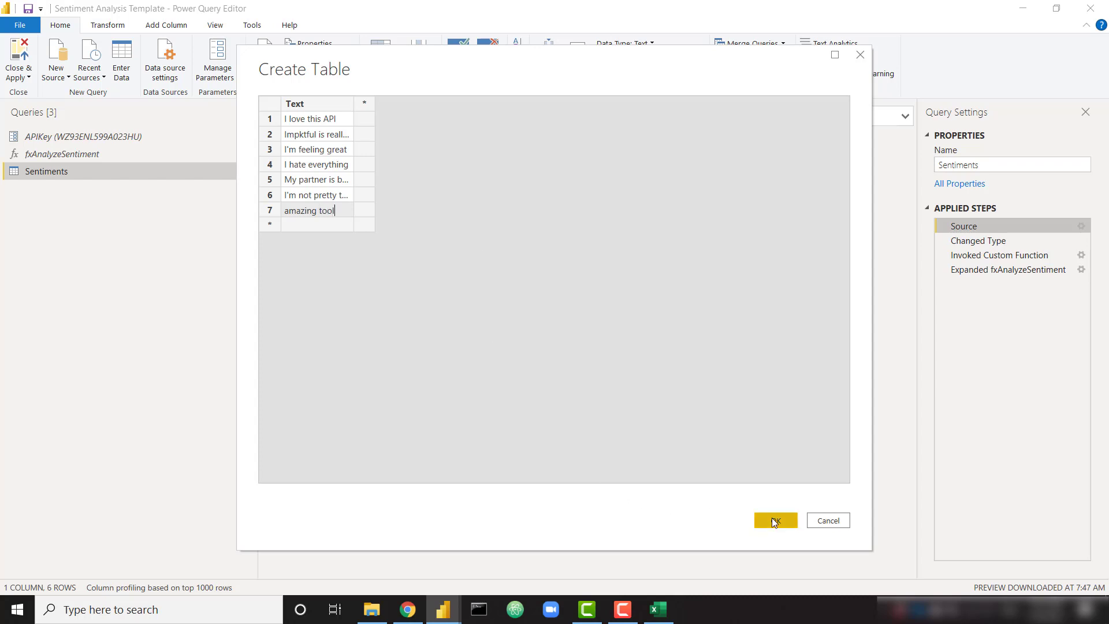
click(774, 520)
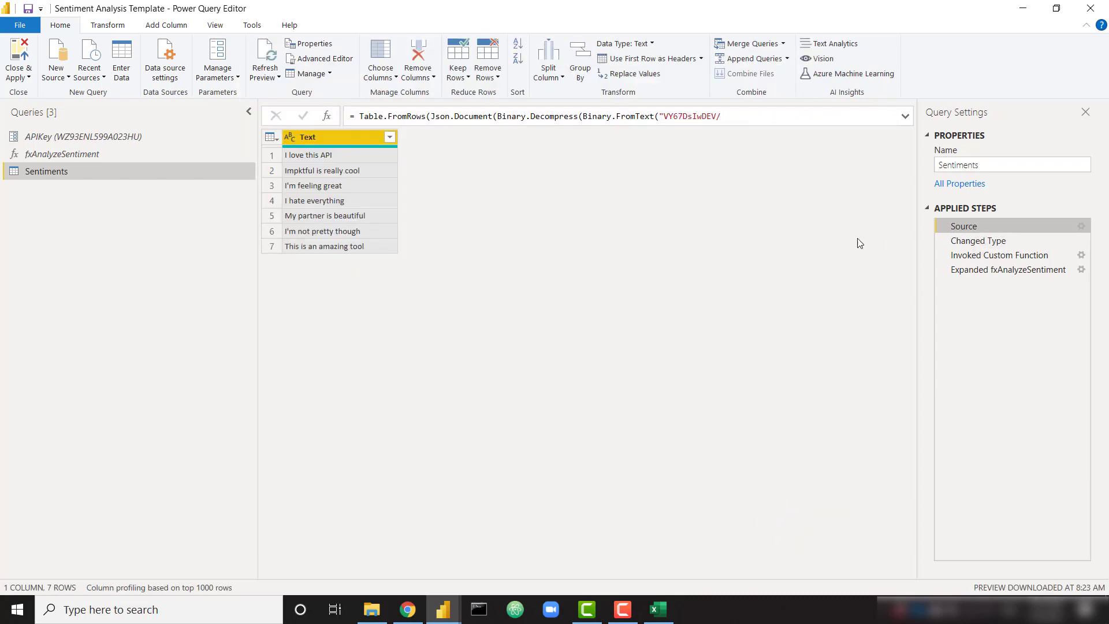
click(1007, 269)
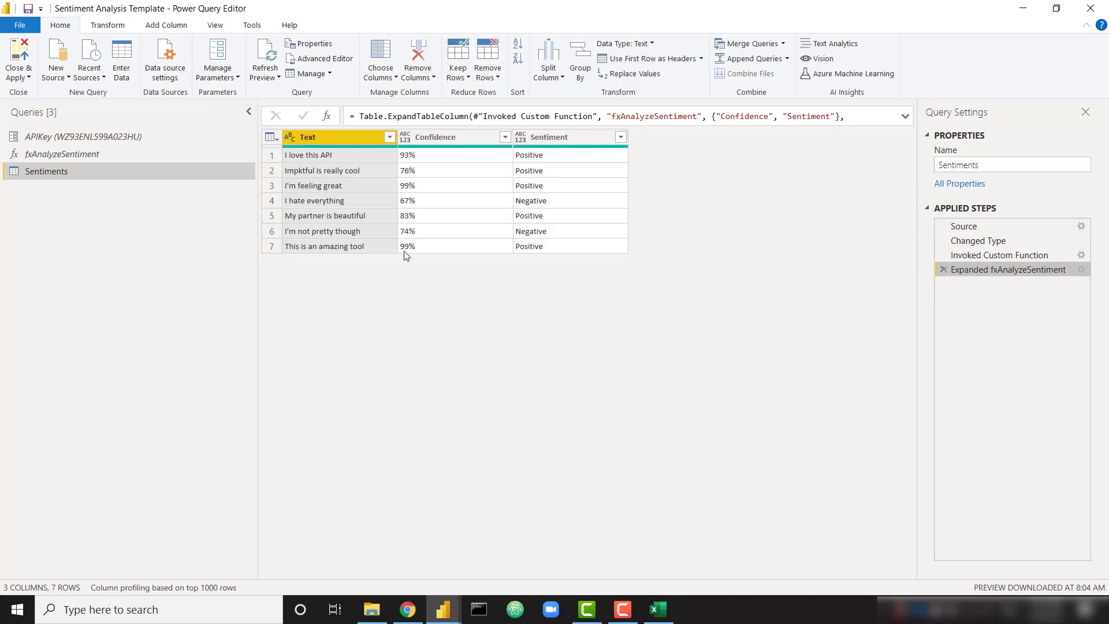
mouse_move(583, 305)
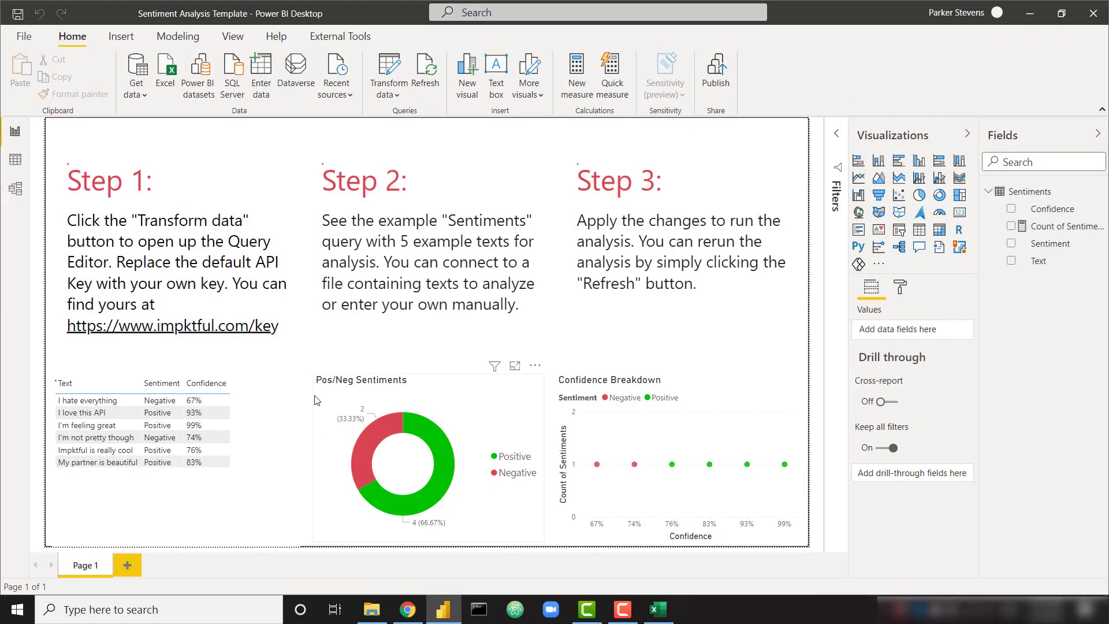
Check the refreshed sentiment table and Confidence Breakdown donut showing five Positive, two Negative
click(426, 70)
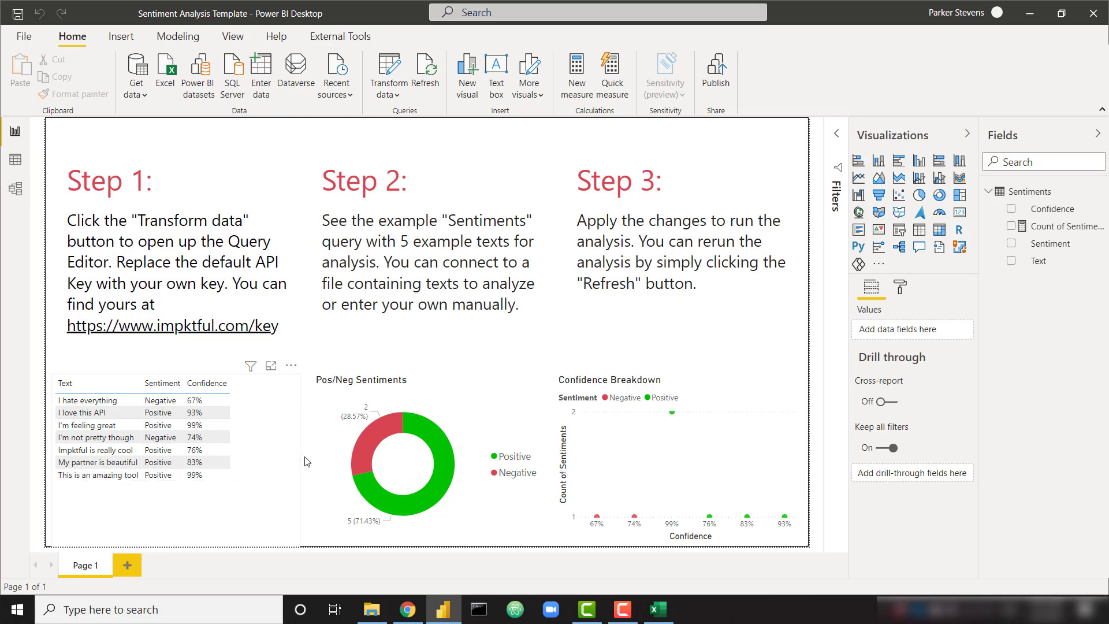
click(707, 480)
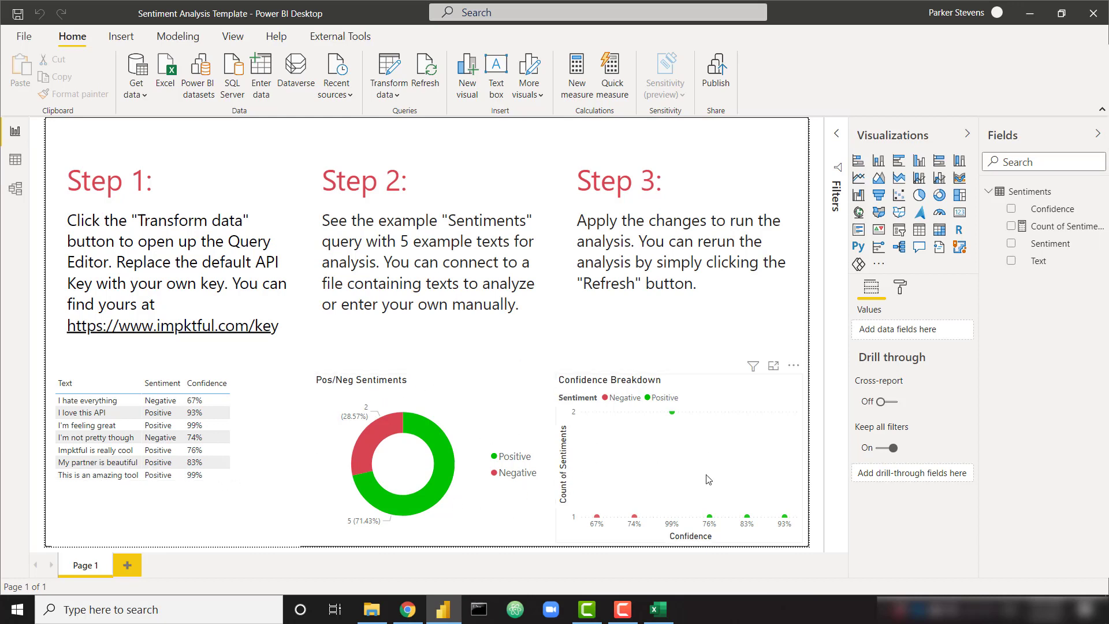
click(678, 336)
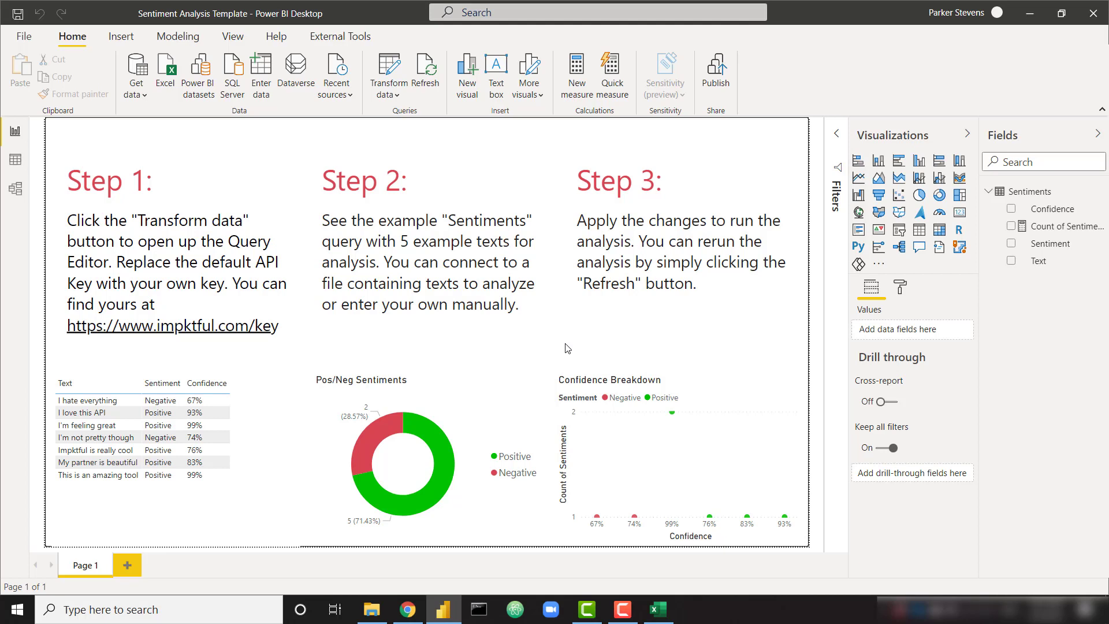
mouse_move(558, 319)
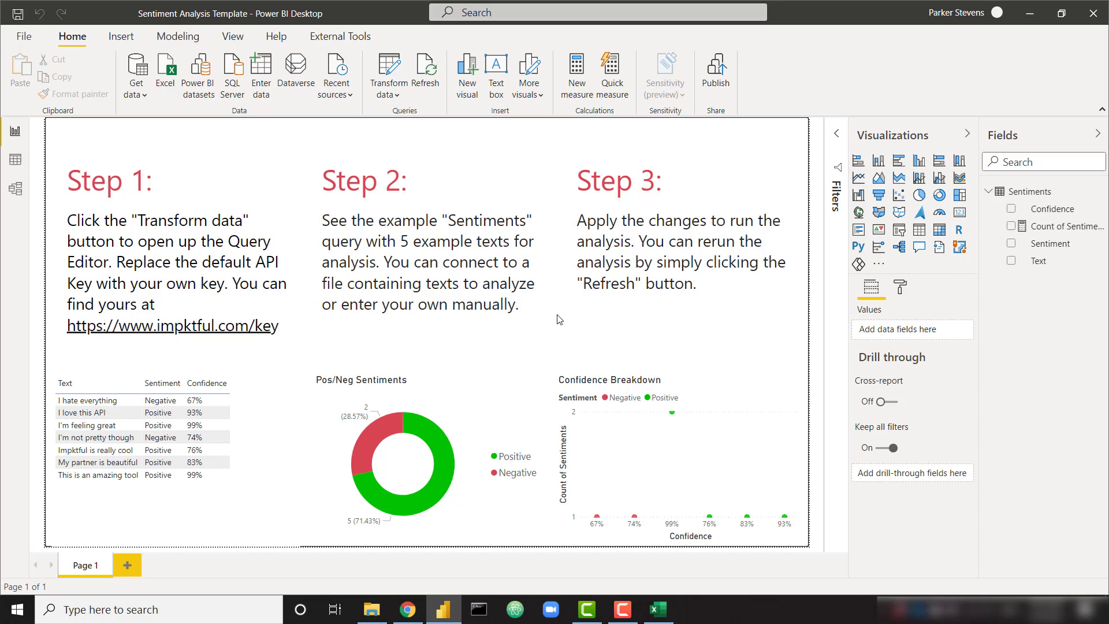
click(21, 36)
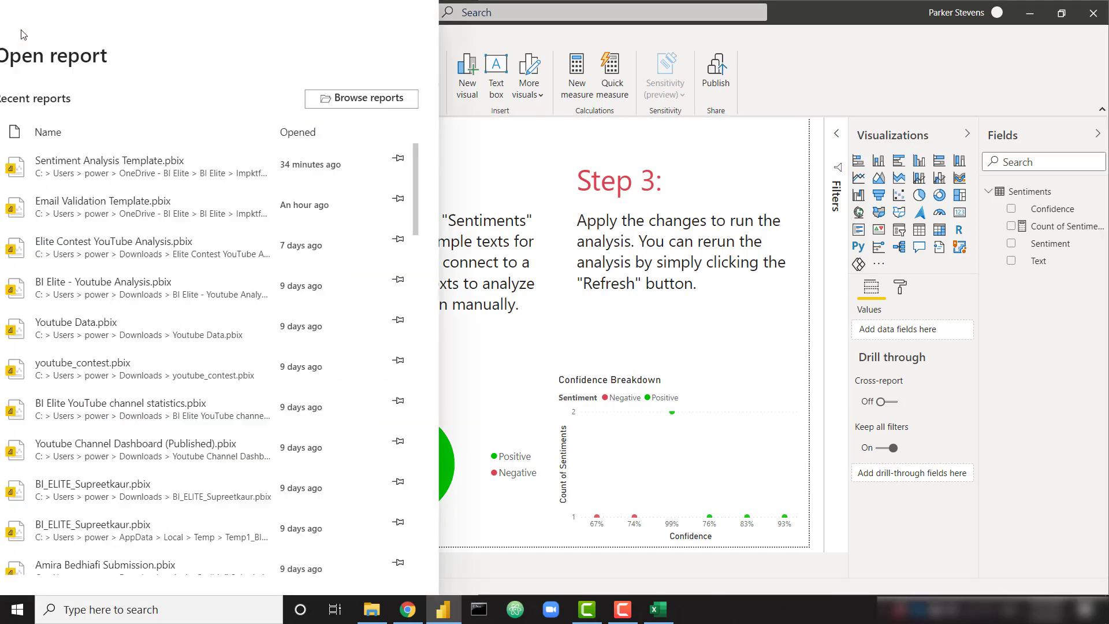
click(58, 264)
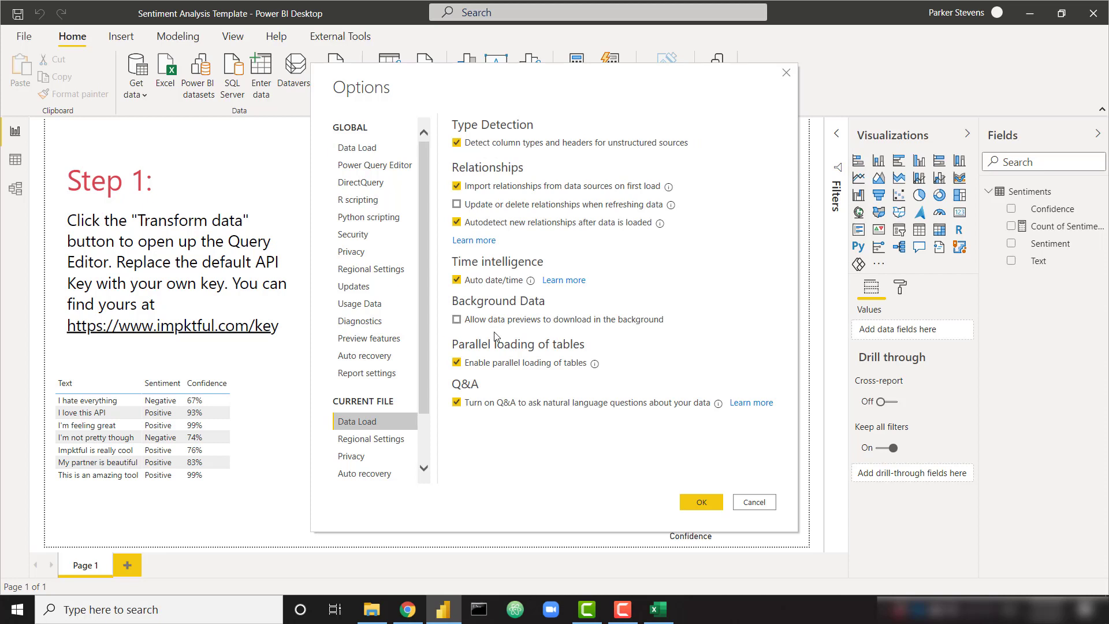
mouse_move(754, 502)
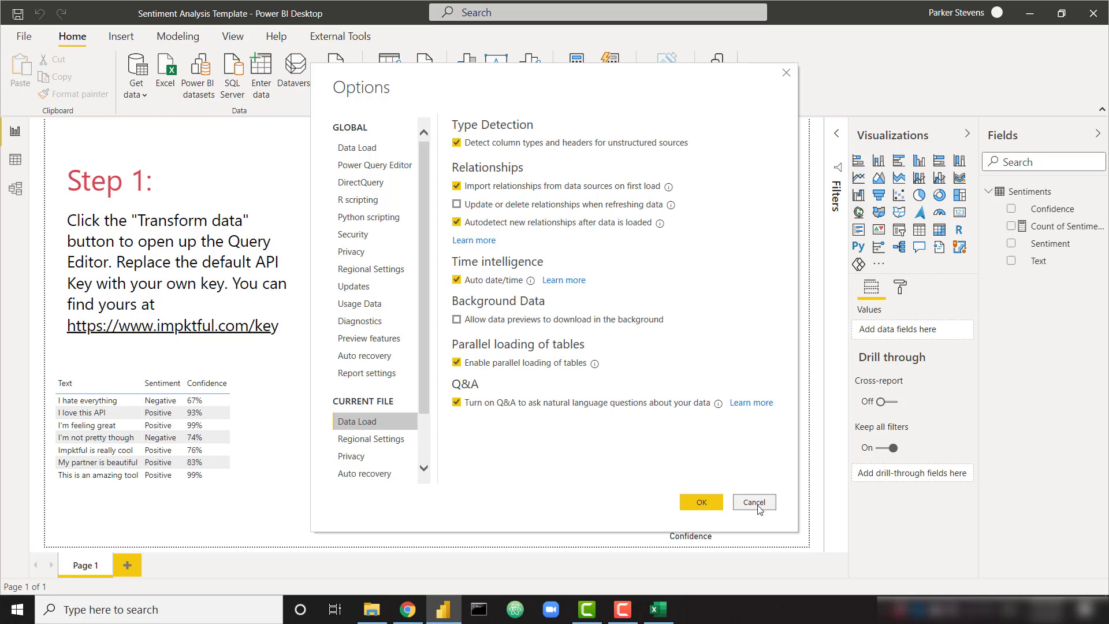
mouse_move(788, 525)
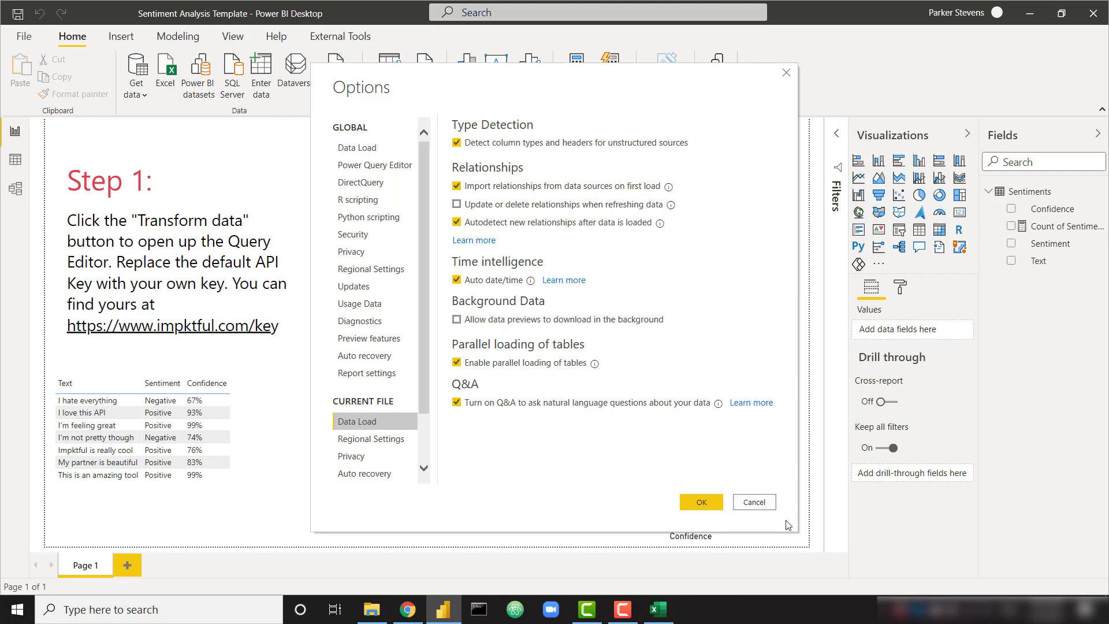
click(700, 502)
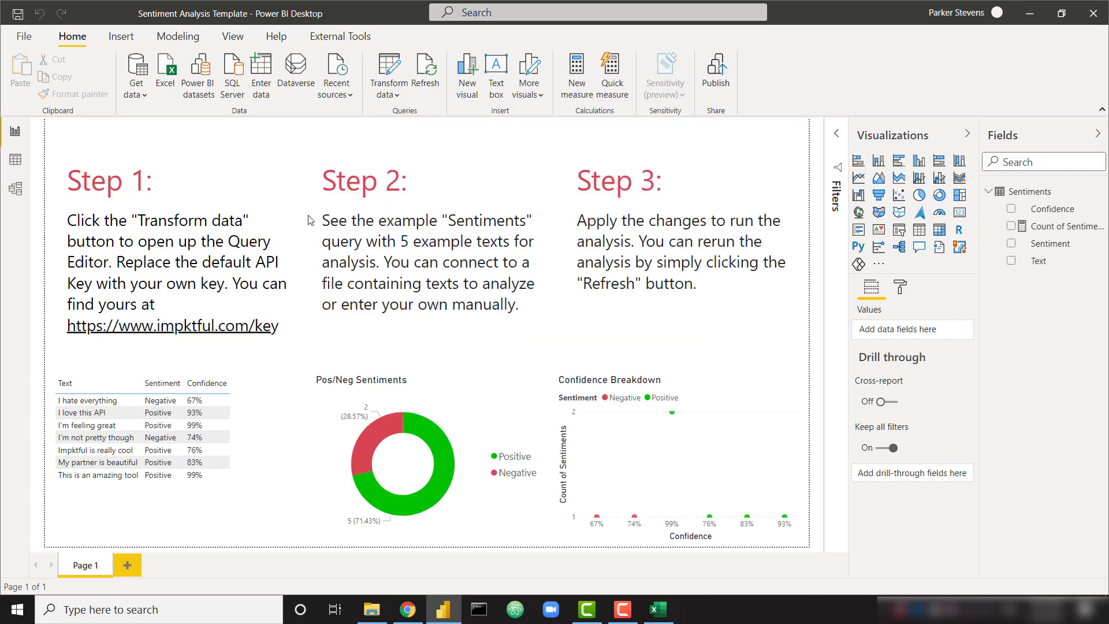